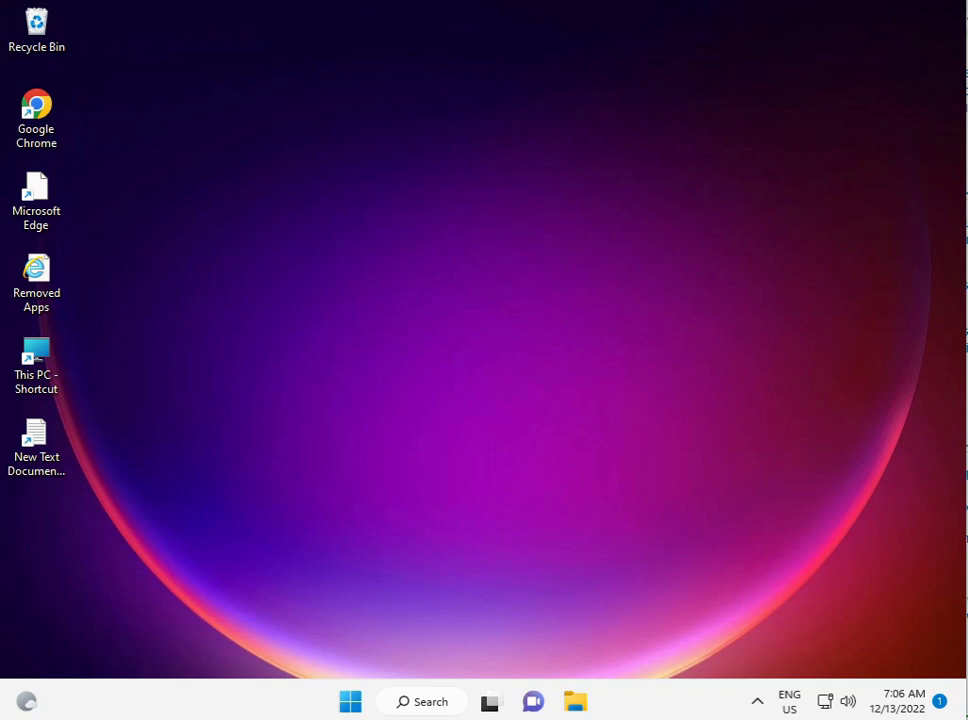
mouse_move(384, 700)
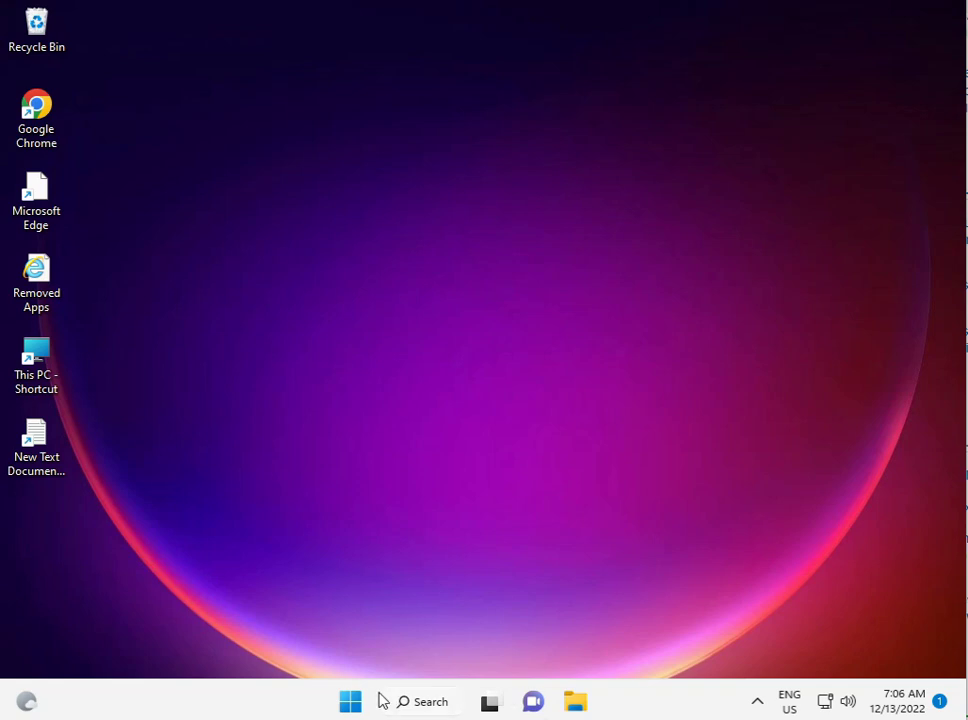
- Launch Settings from Start and show the Windows Update page
left_click(350, 700)
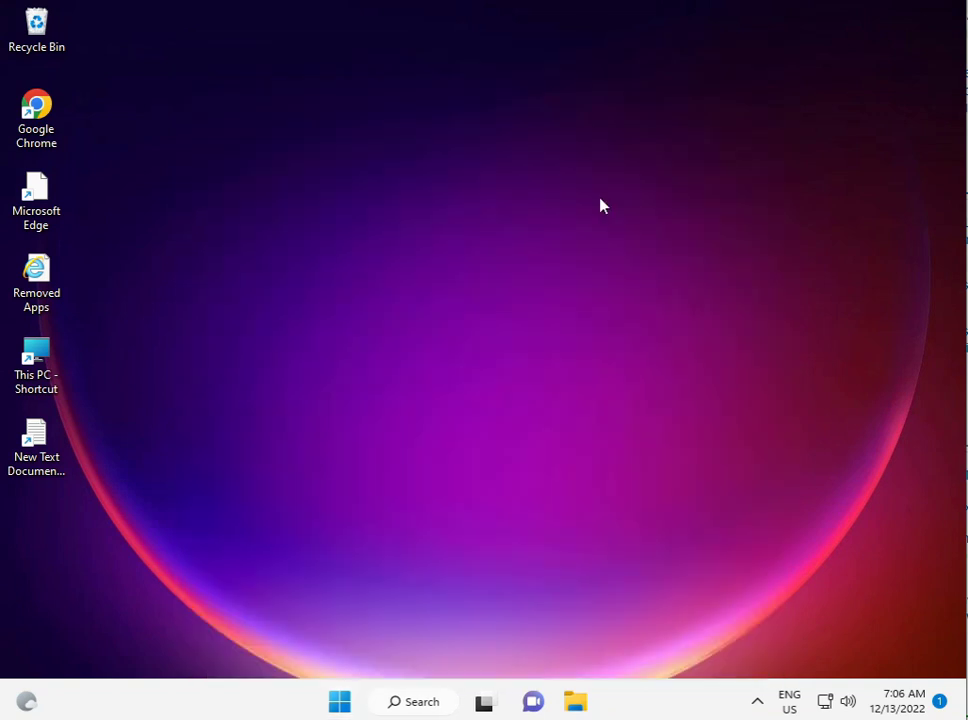
left_click(638, 700)
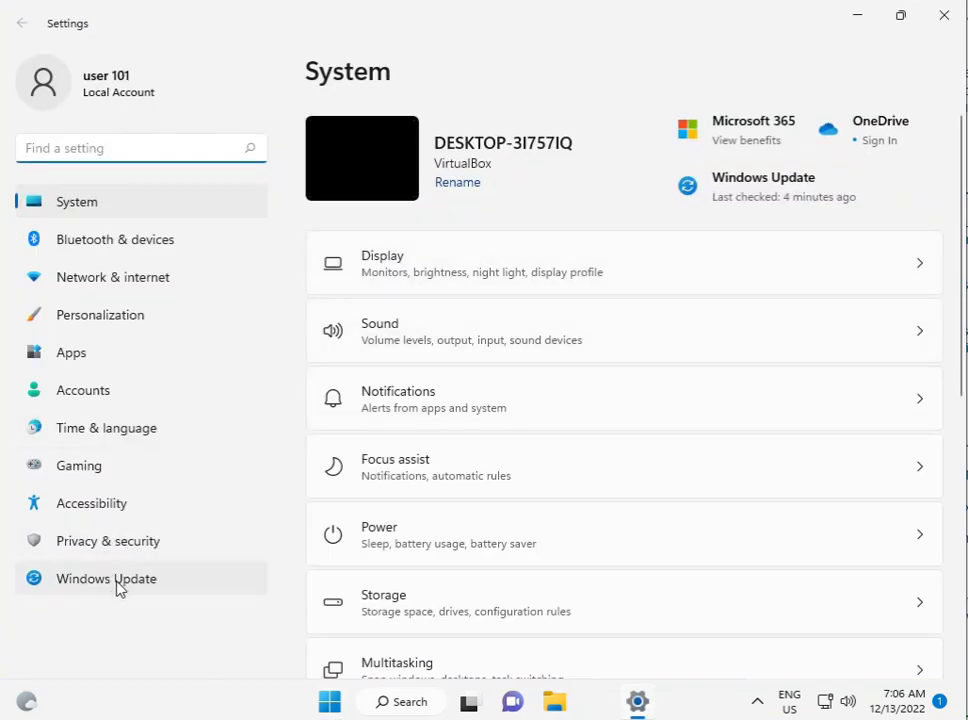
left_click(108, 578)
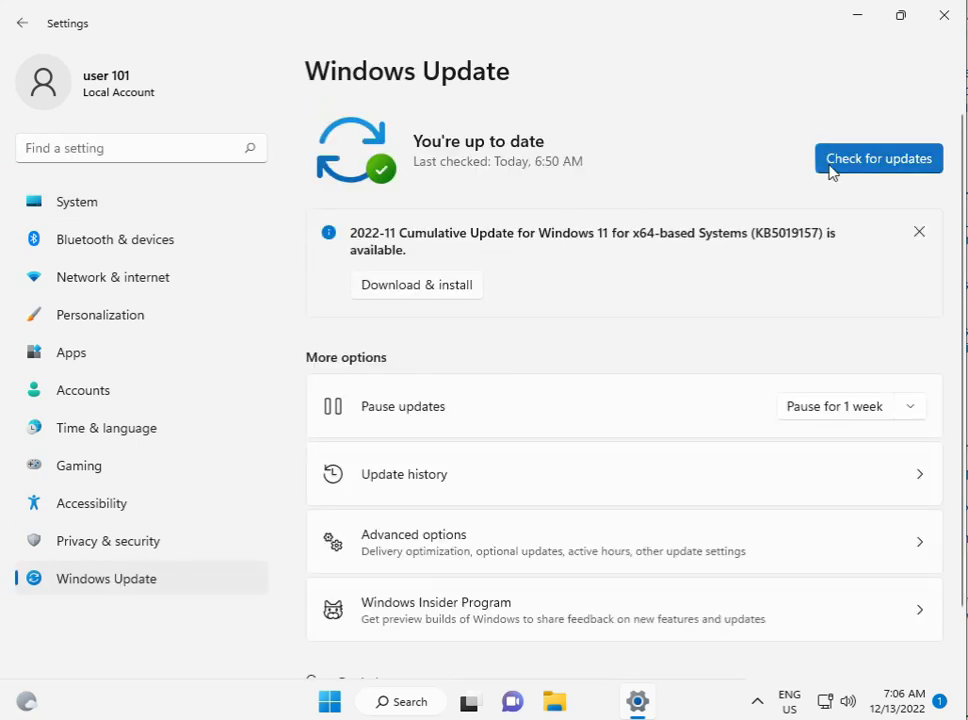
mouse_move(432, 292)
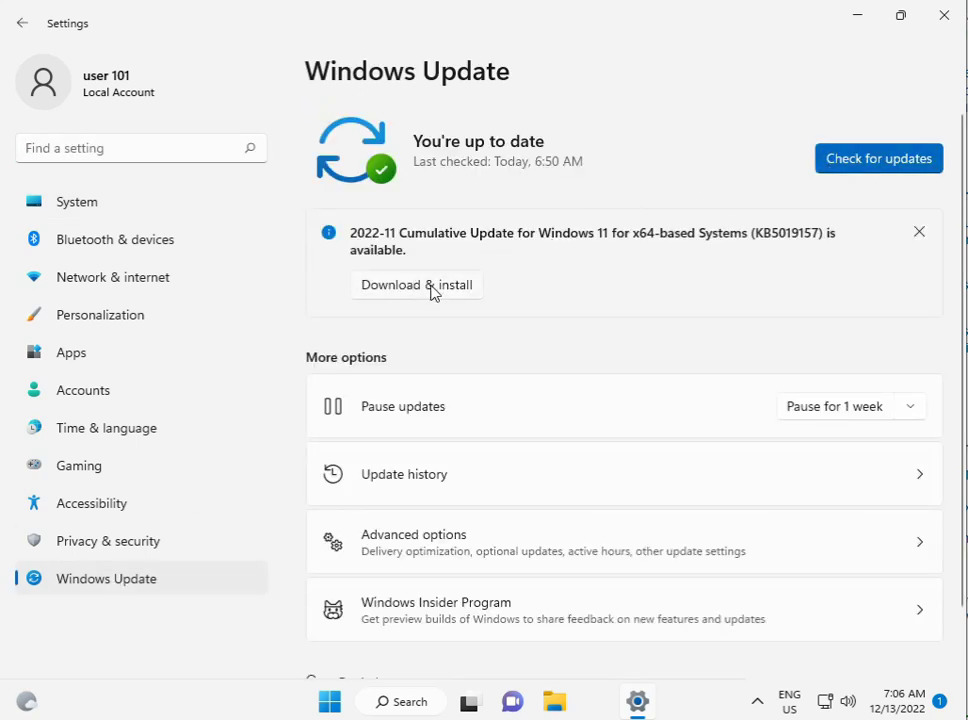
mouse_move(502, 256)
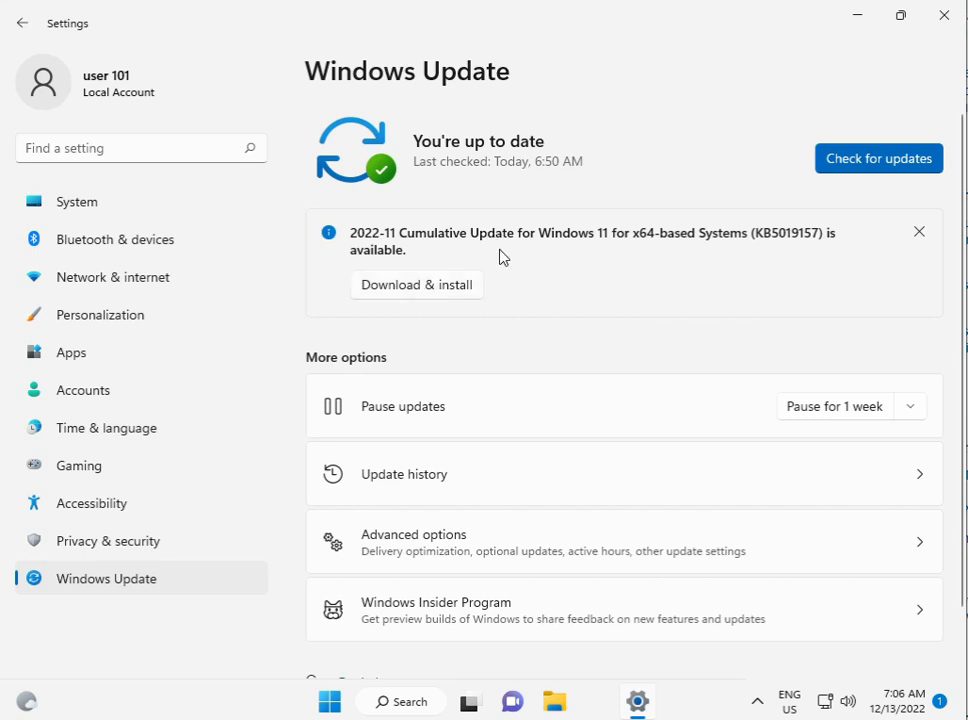
mouse_move(796, 428)
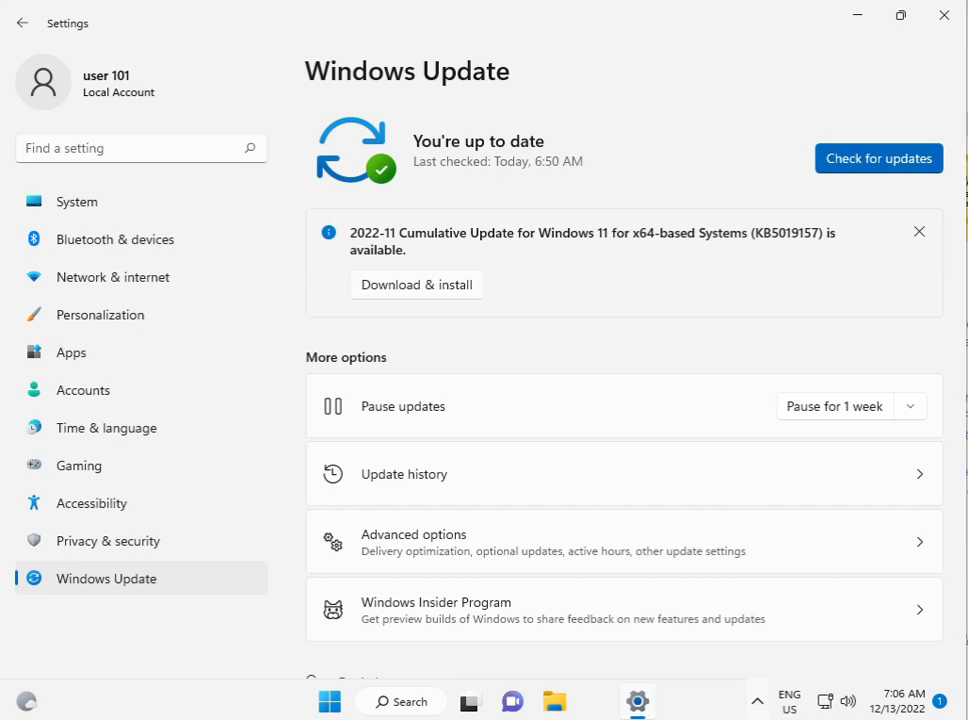
mouse_move(110, 200)
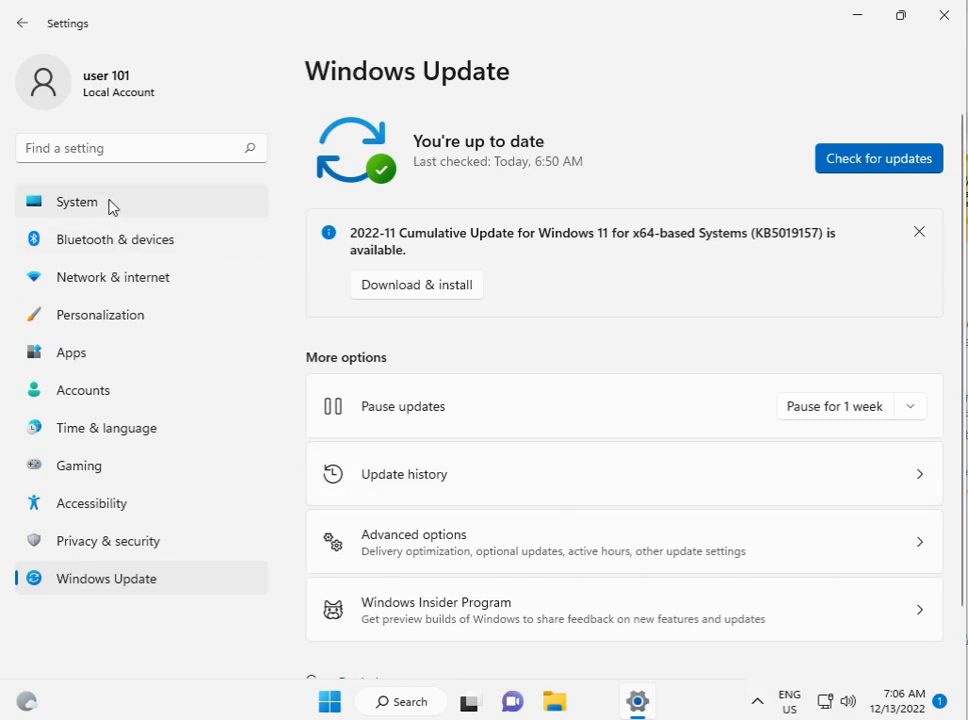
- From System > Troubleshoot > Other troubleshooters, run the Windows Store Apps troubleshooter
left_click(76, 200)
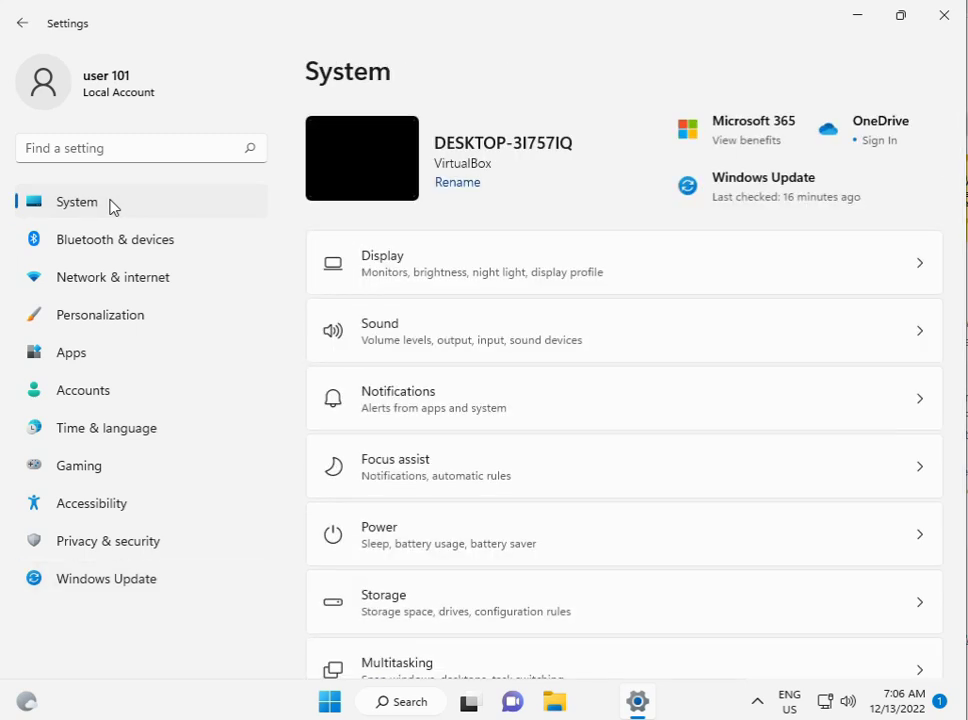
scroll("down", 3)
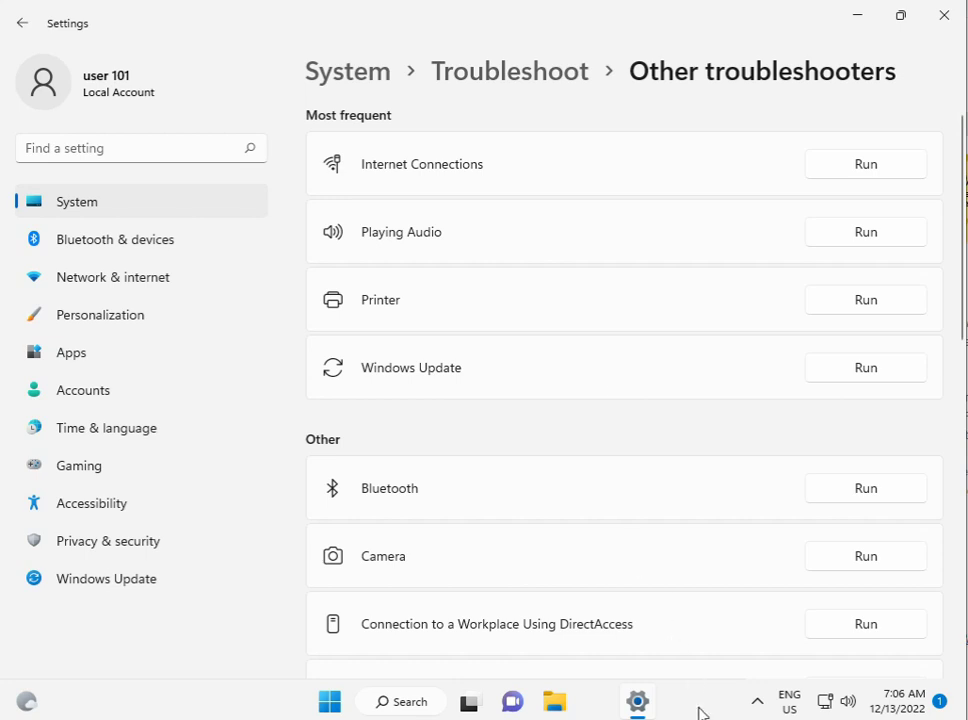
scroll("down", 3)
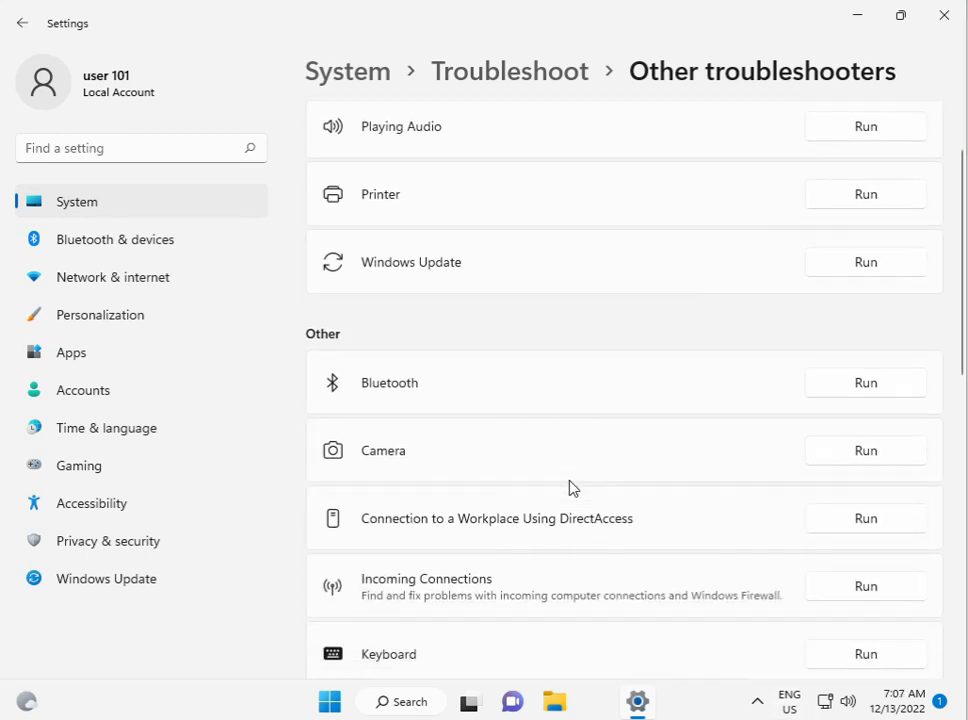
scroll("down", 3)
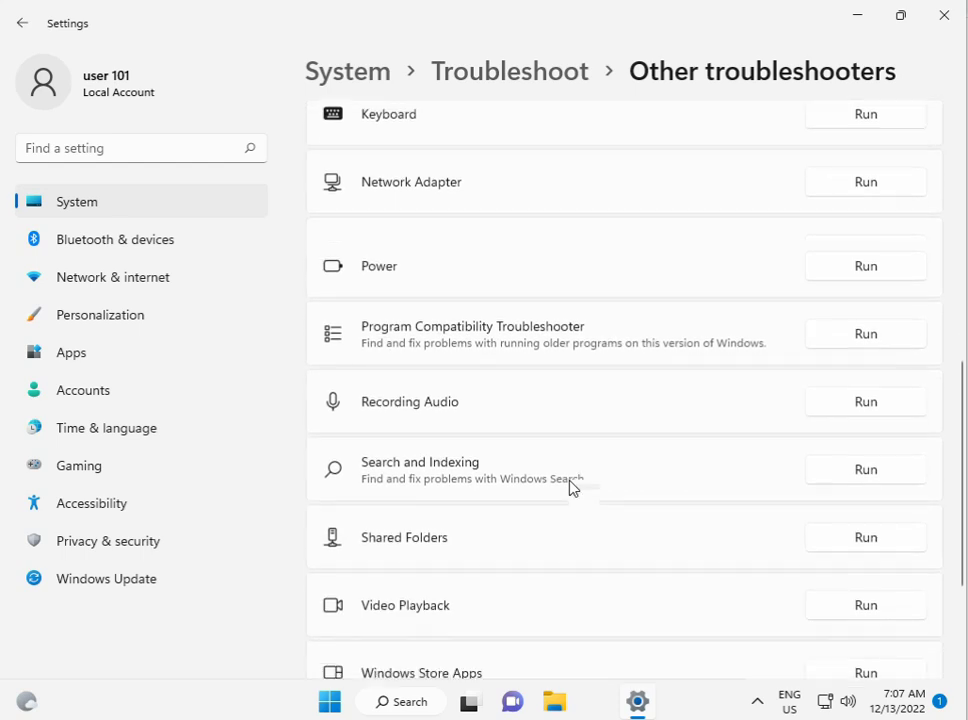
scroll("down", 3)
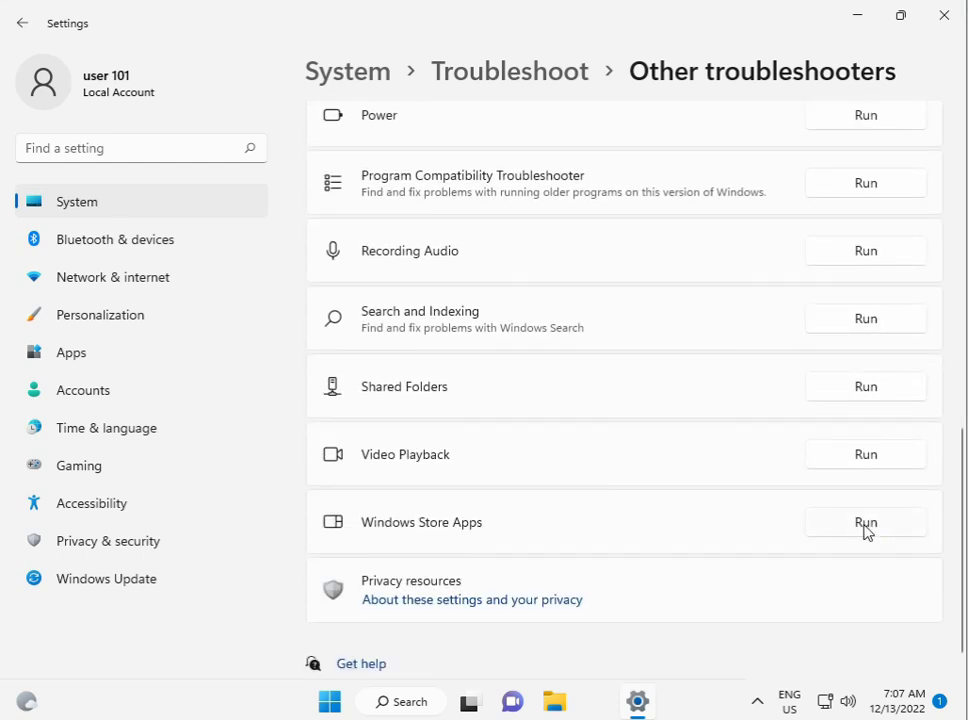
left_click(864, 520)
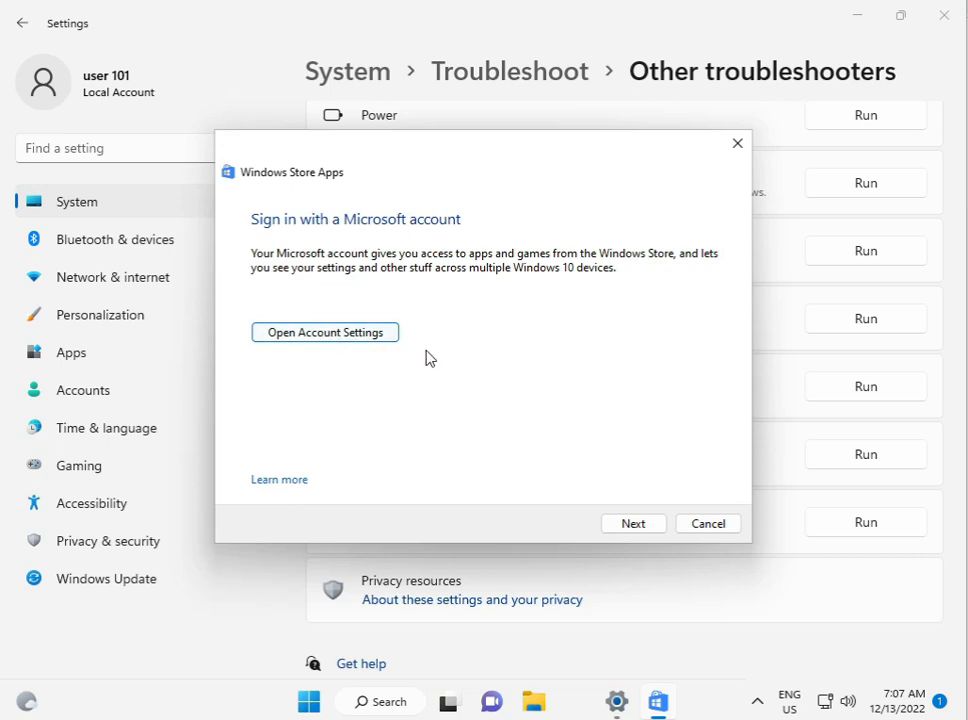
- Cancel the troubleshooter dialog and close Settings back to the desktop
left_click(632, 524)
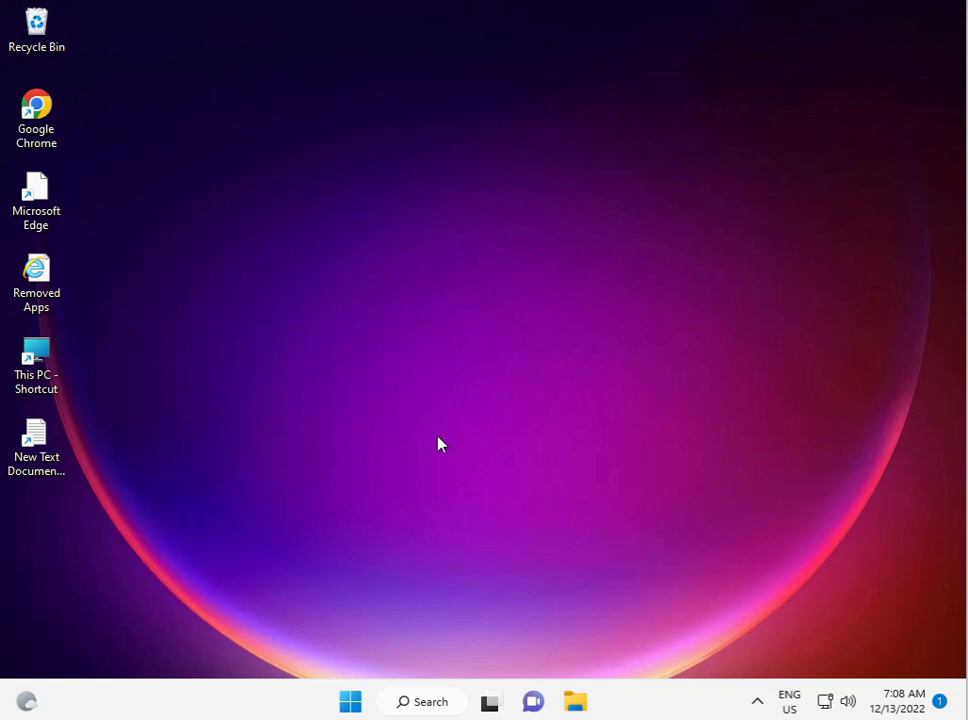
mouse_move(364, 558)
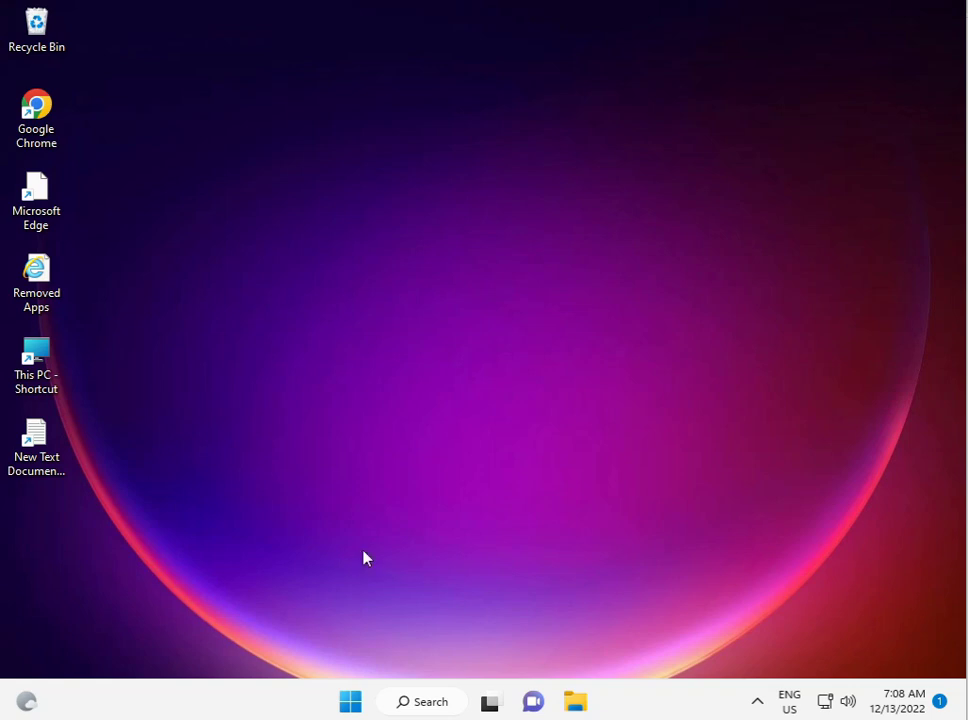
- Reopen Settings from Start and go to the Apps page
left_click(350, 700)
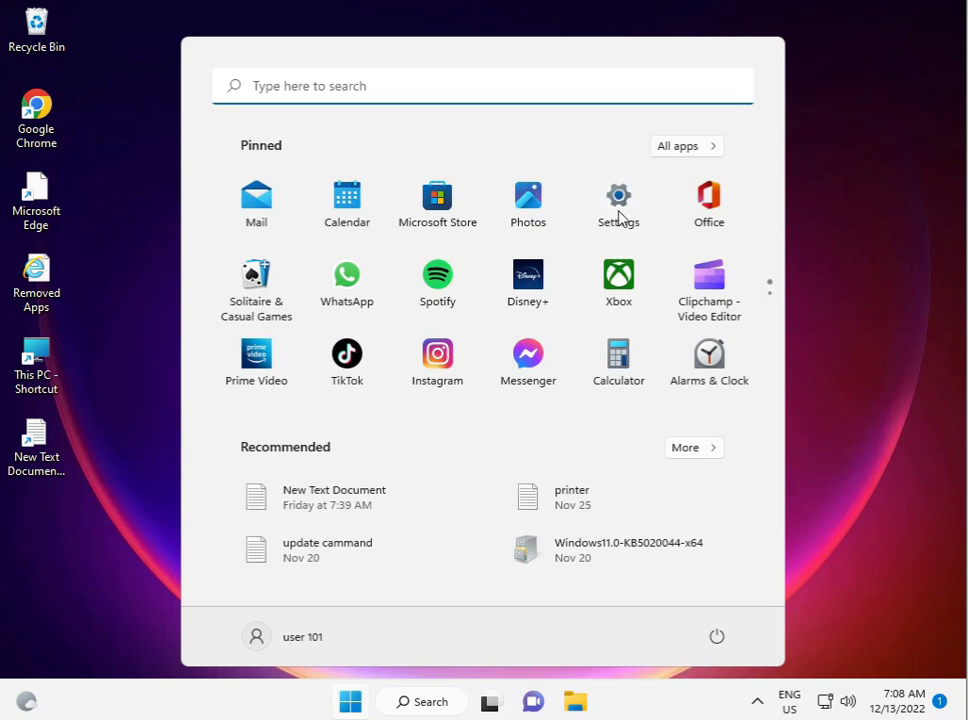
left_click(618, 202)
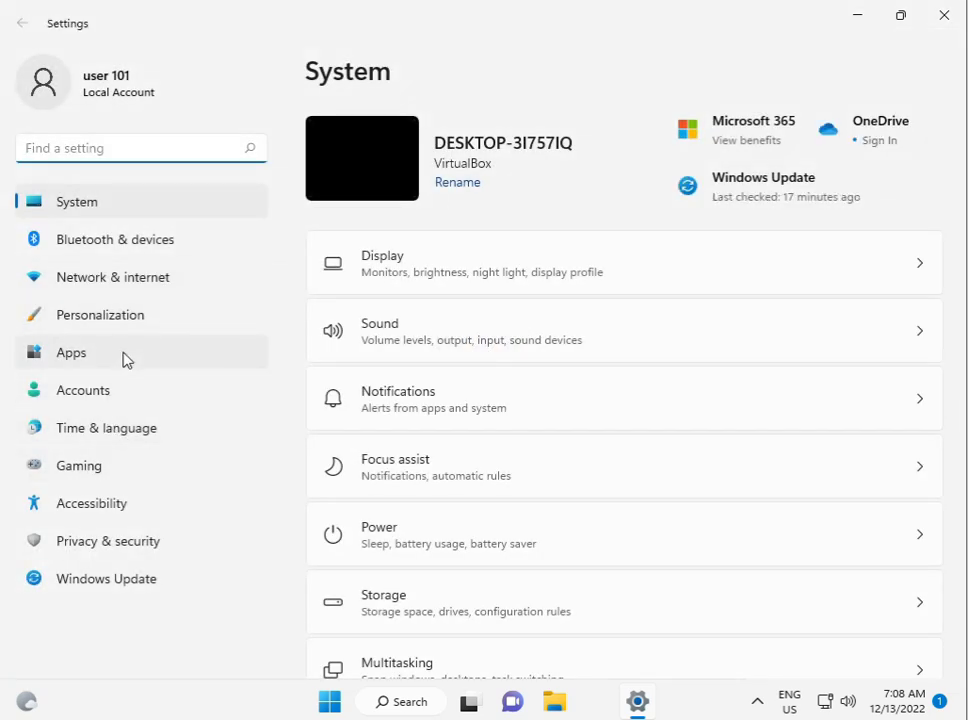
left_click(72, 352)
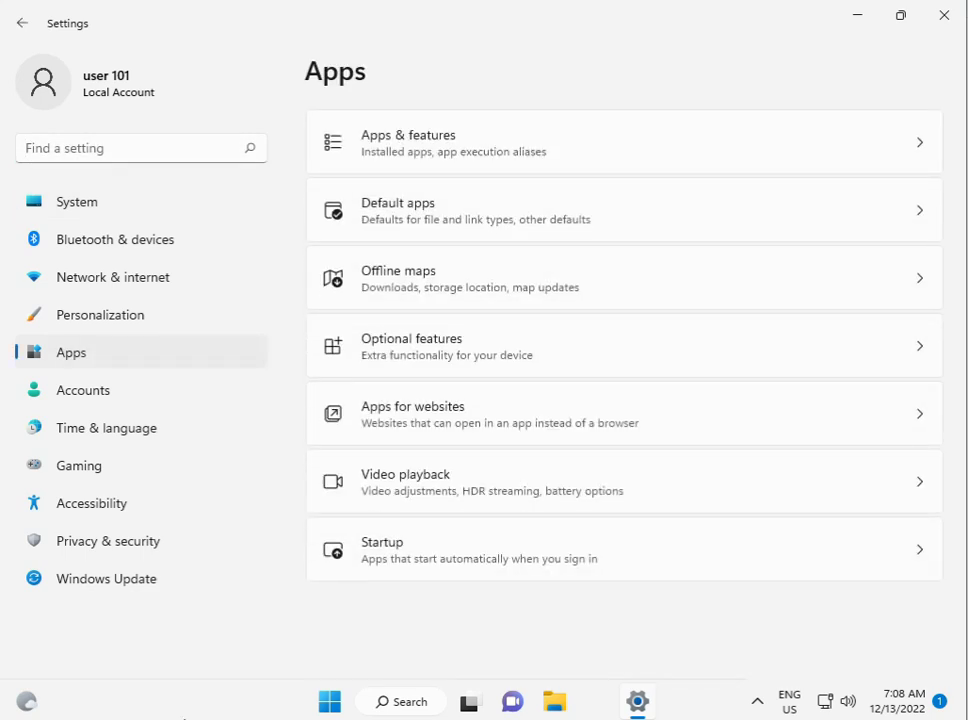
mouse_move(536, 444)
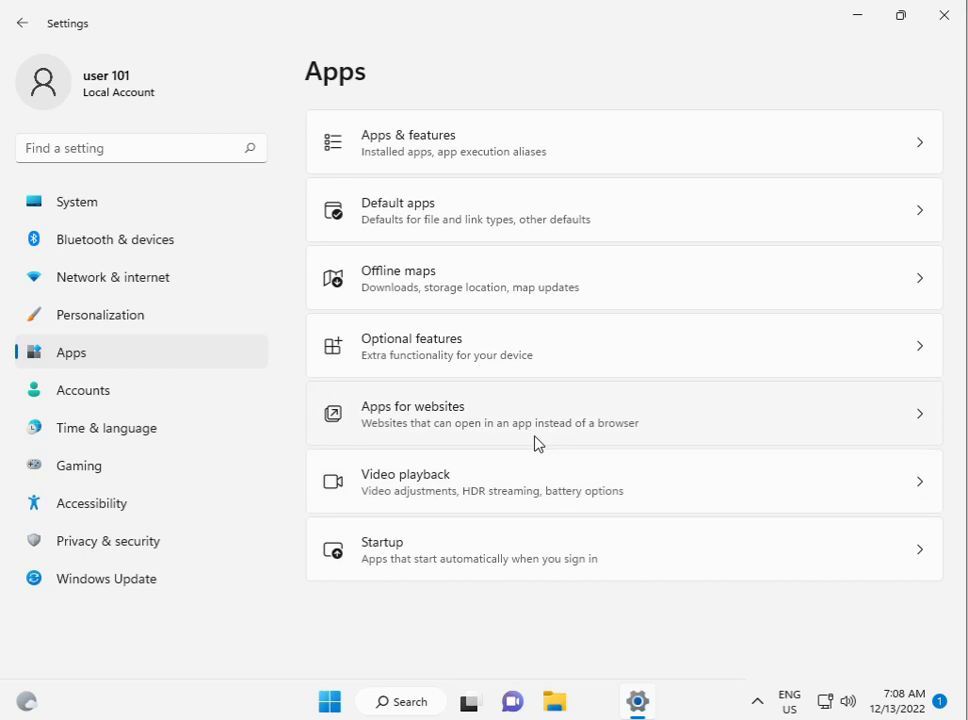
mouse_move(668, 496)
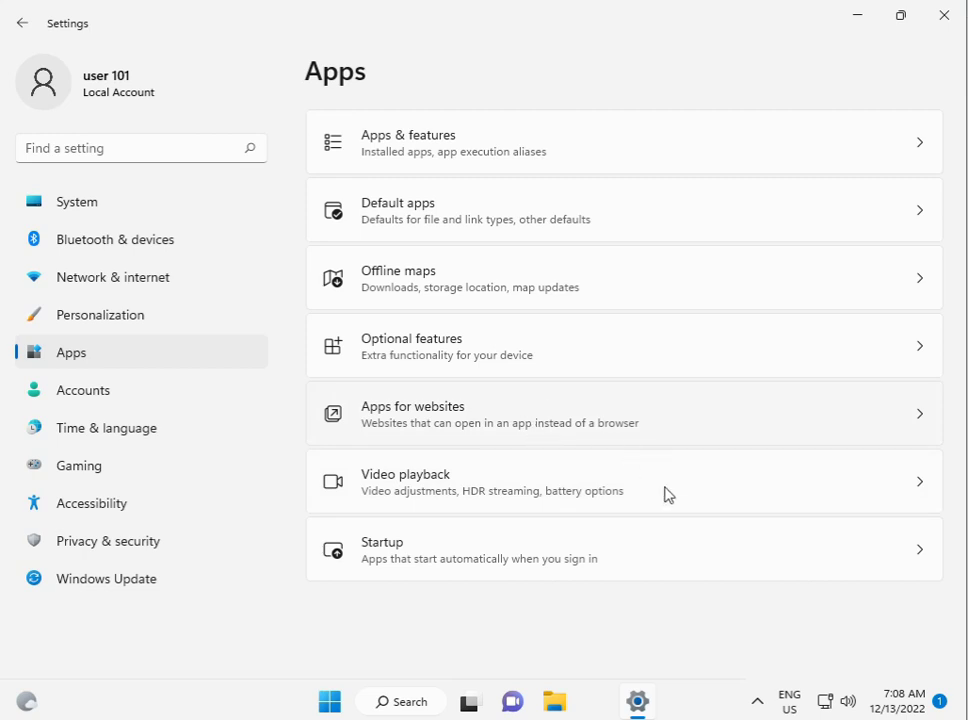
mouse_move(520, 260)
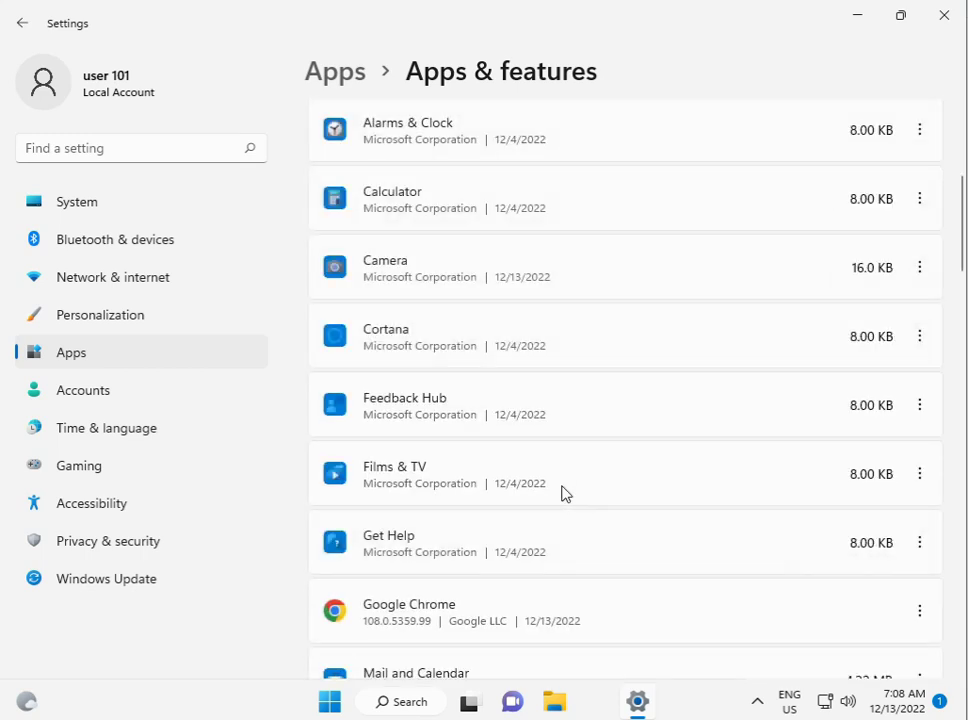
- Scroll the Apps & features list and show the three-dot options for the Camera app
scroll("down", 3)
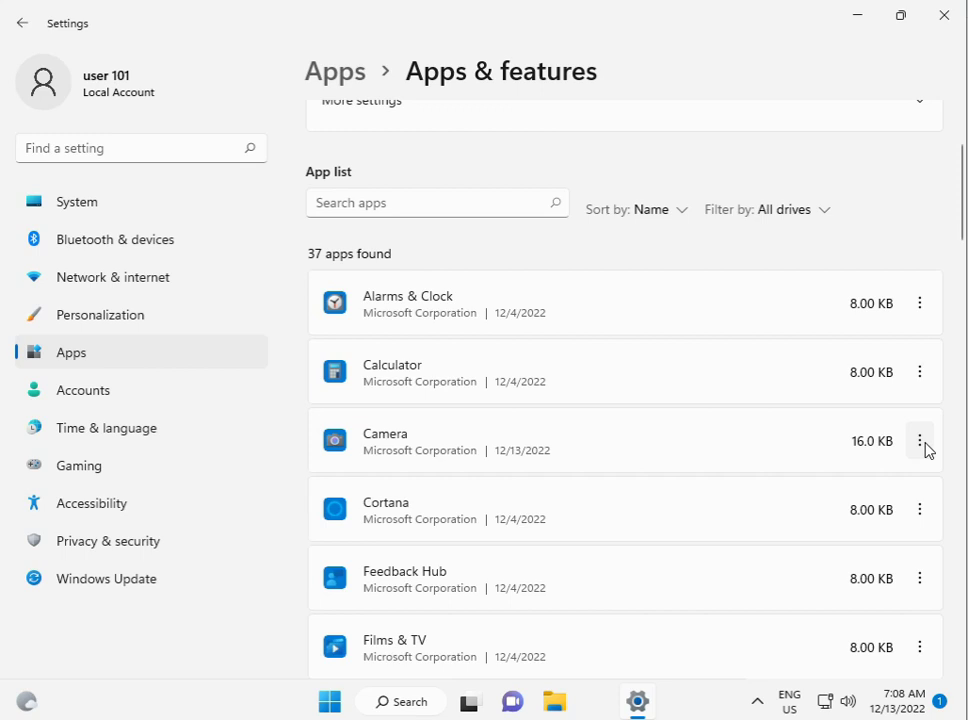
left_click(920, 440)
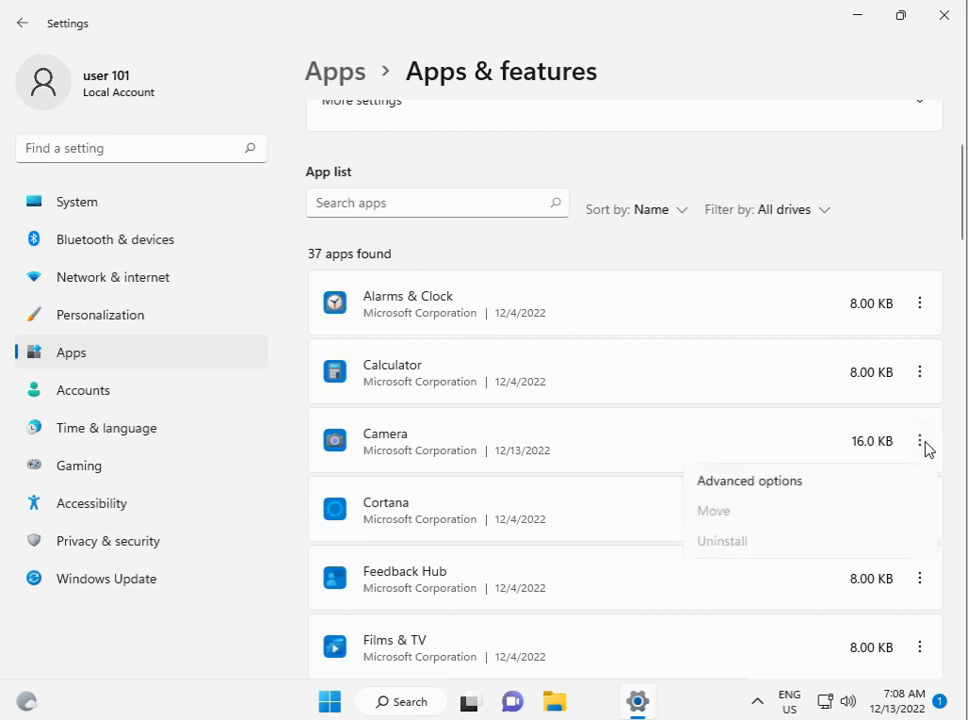
mouse_move(764, 486)
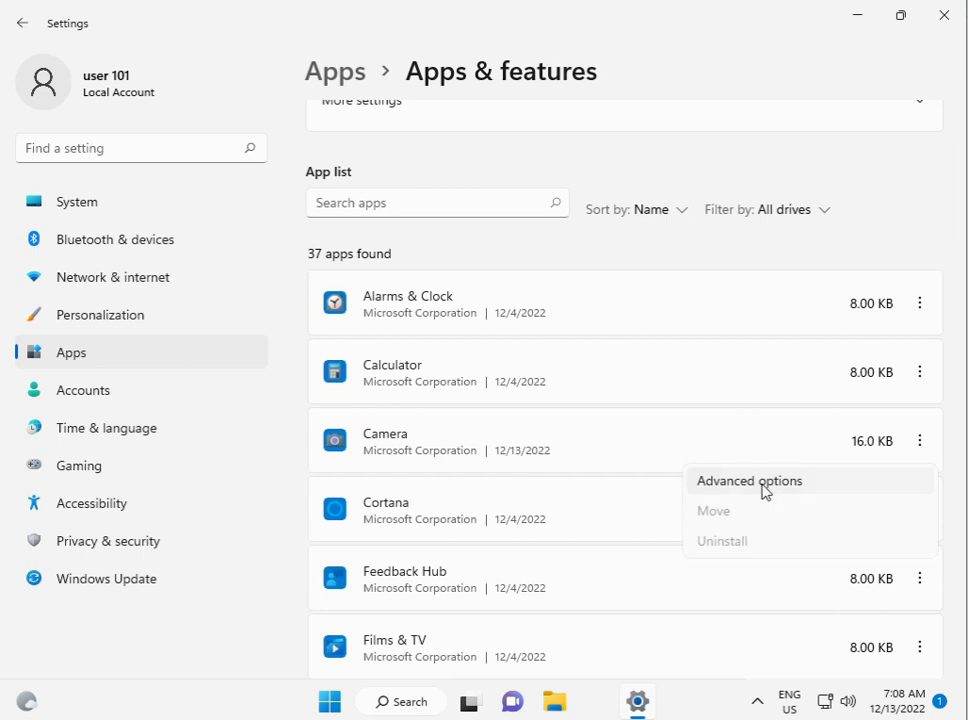
- In Camera's advanced options, terminate the Camera app and its processes
left_click(748, 480)
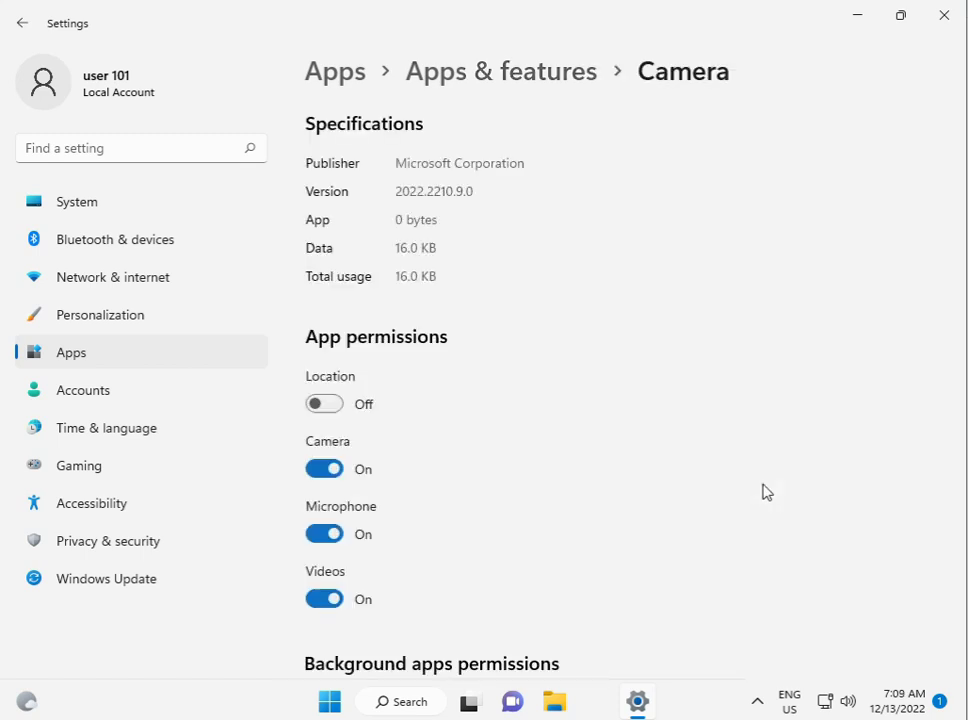
scroll("down", 3)
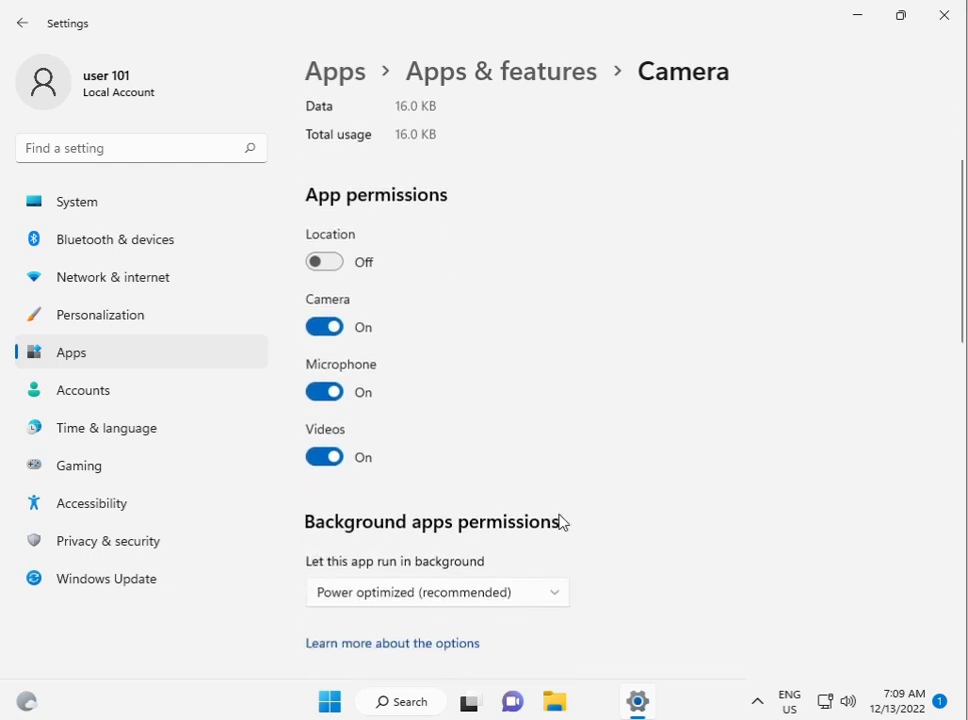
scroll("down", 3)
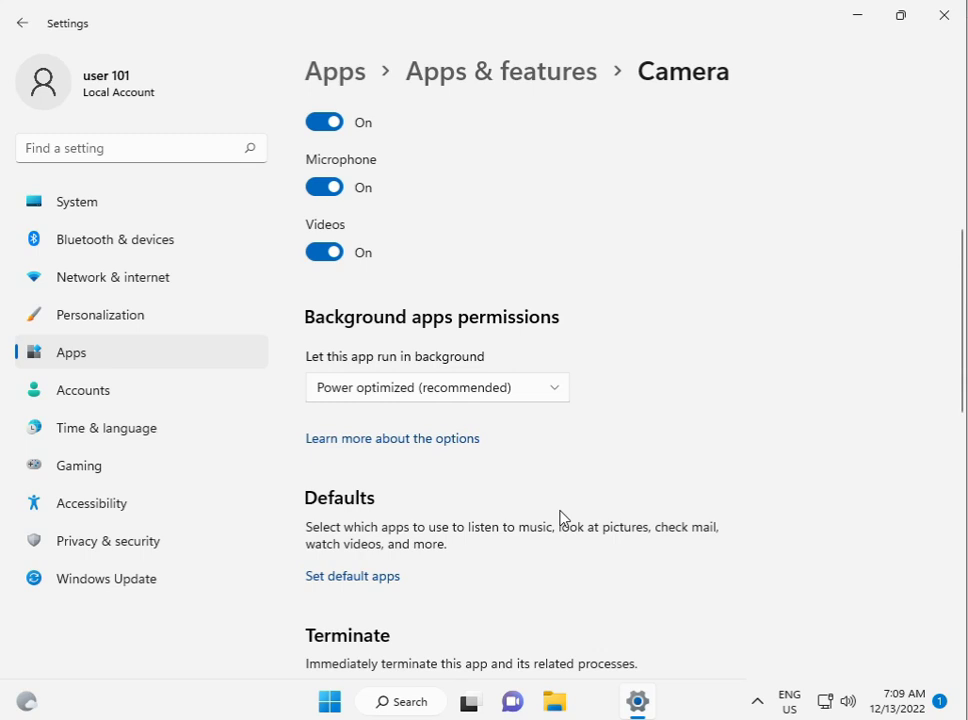
scroll("down", 3)
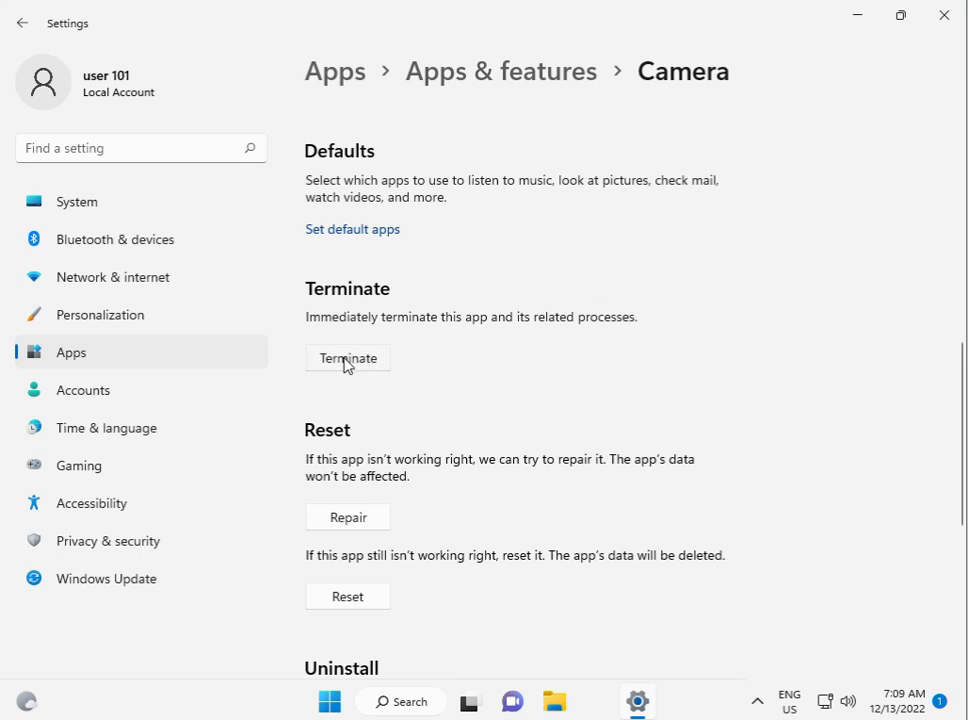
left_click(348, 358)
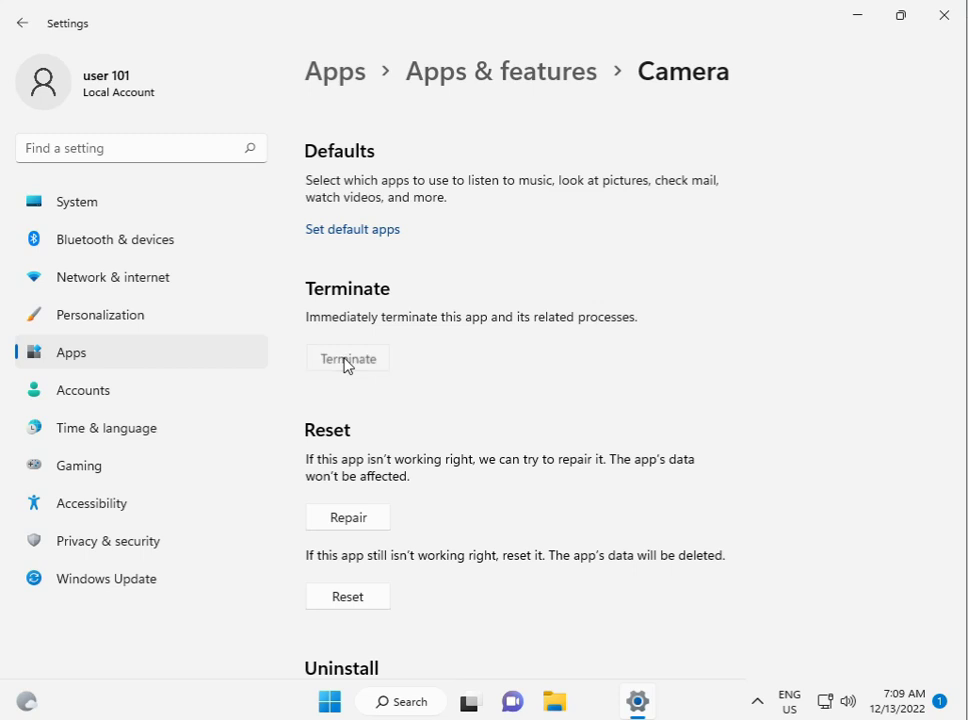
- Reset the Camera app's data and confirm the reset
scroll("down", 3)
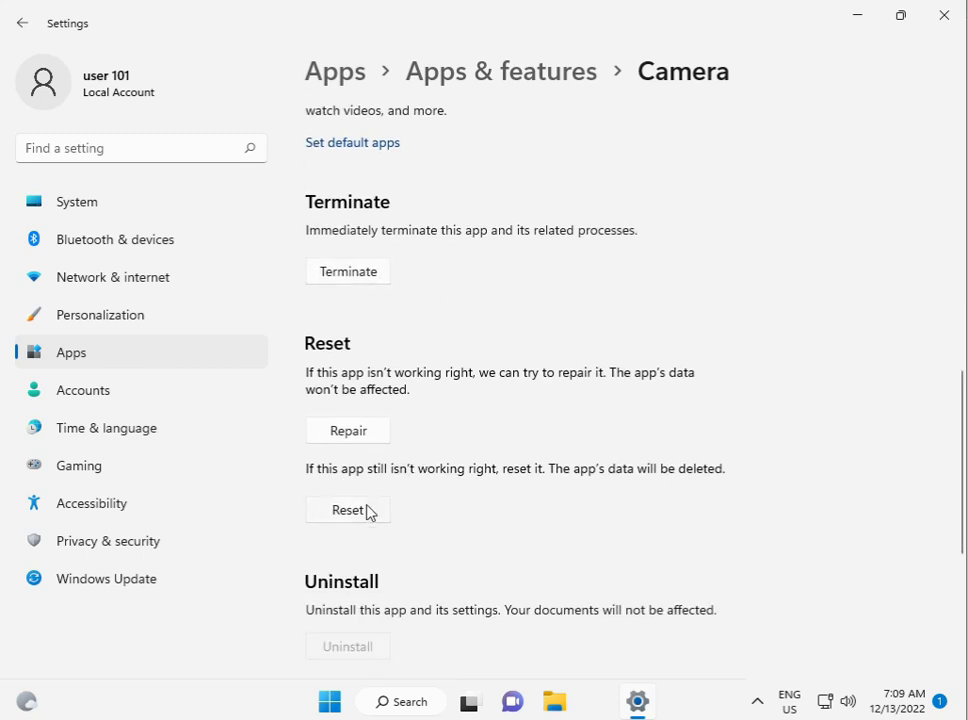
left_click(348, 510)
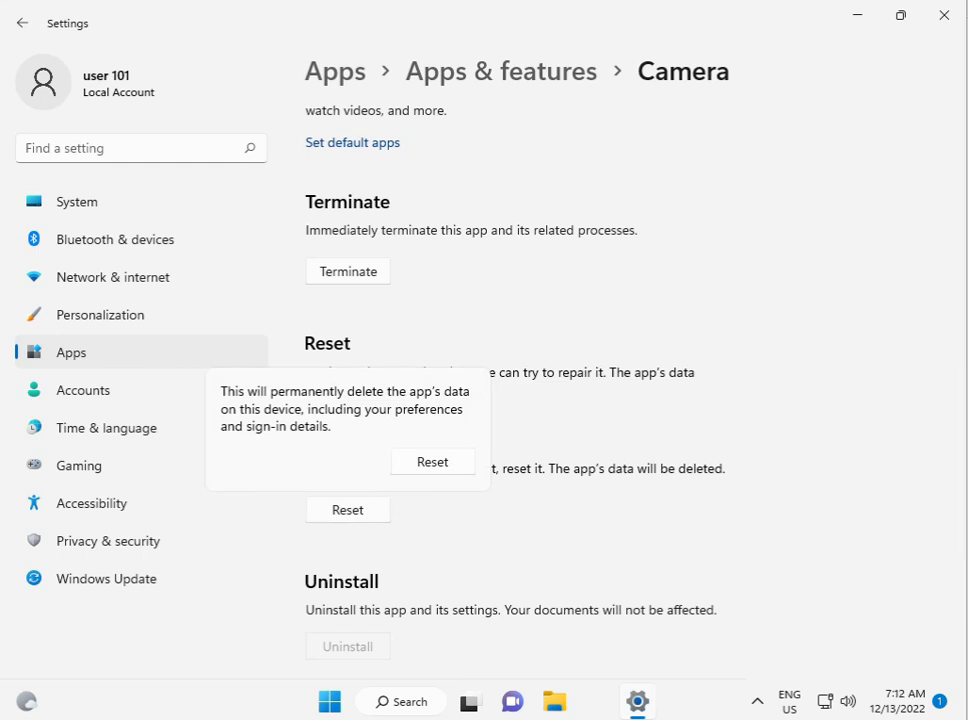
mouse_move(432, 462)
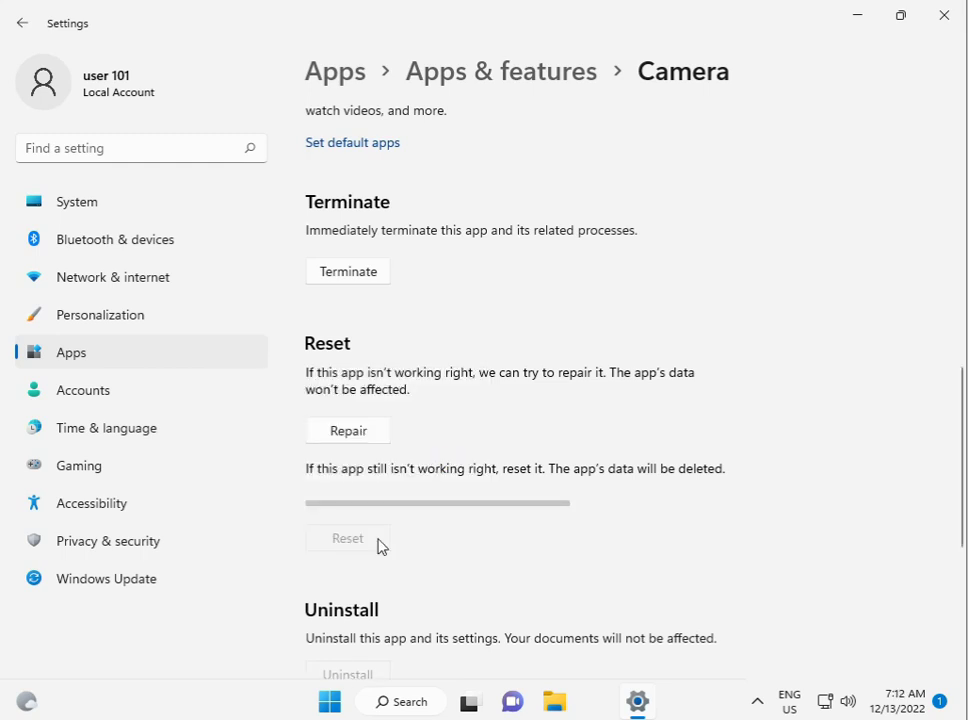
left_click(348, 536)
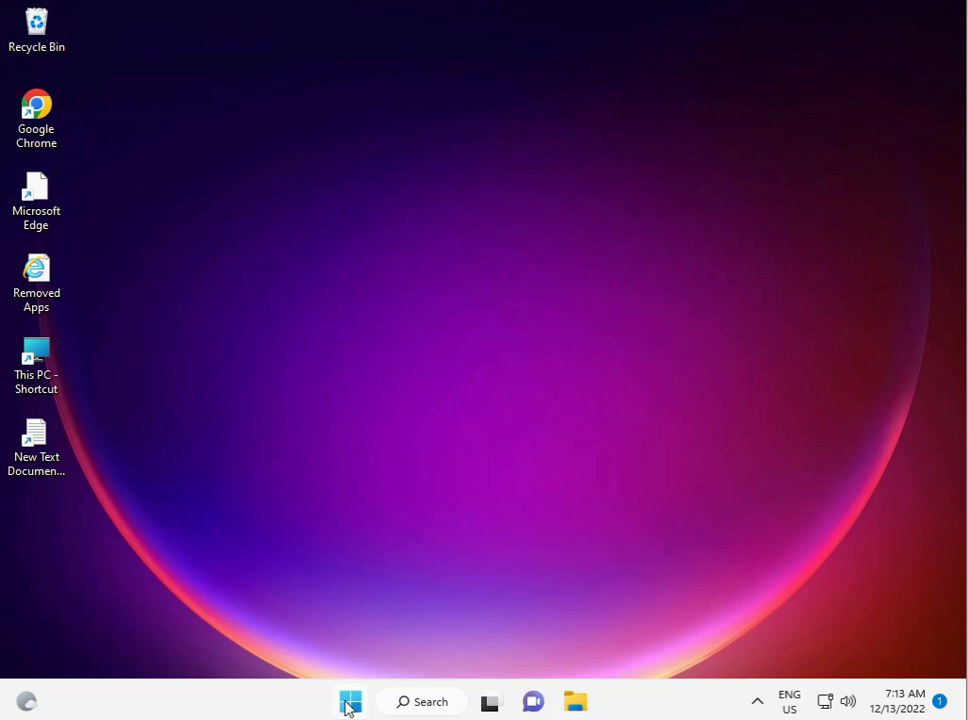
- Reopen Settings from the Start menu onto the System page
left_click(350, 700)
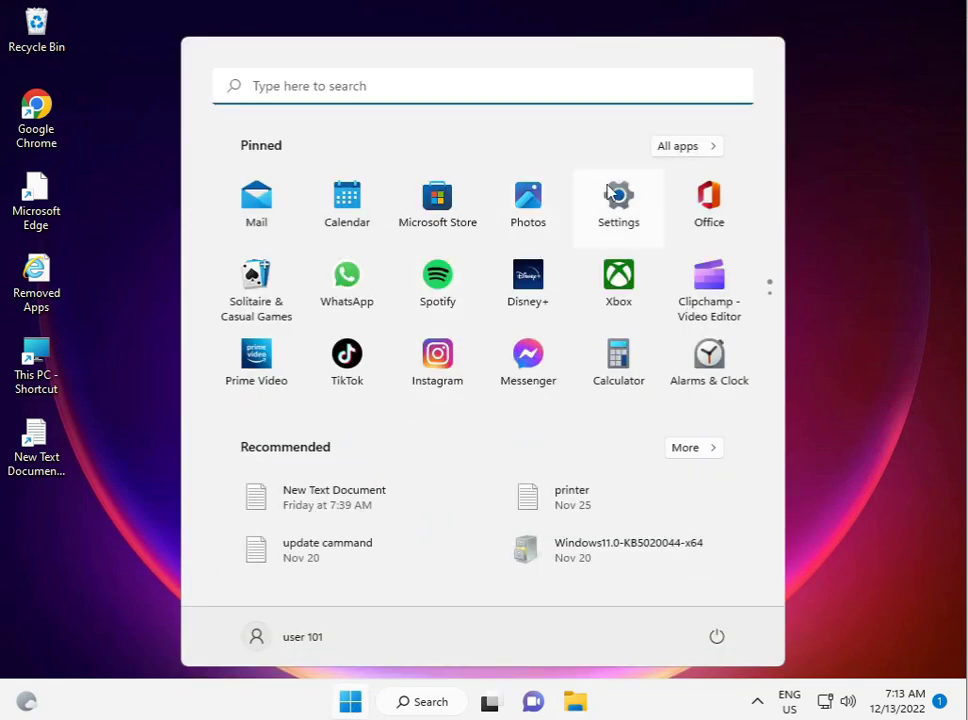
left_click(618, 204)
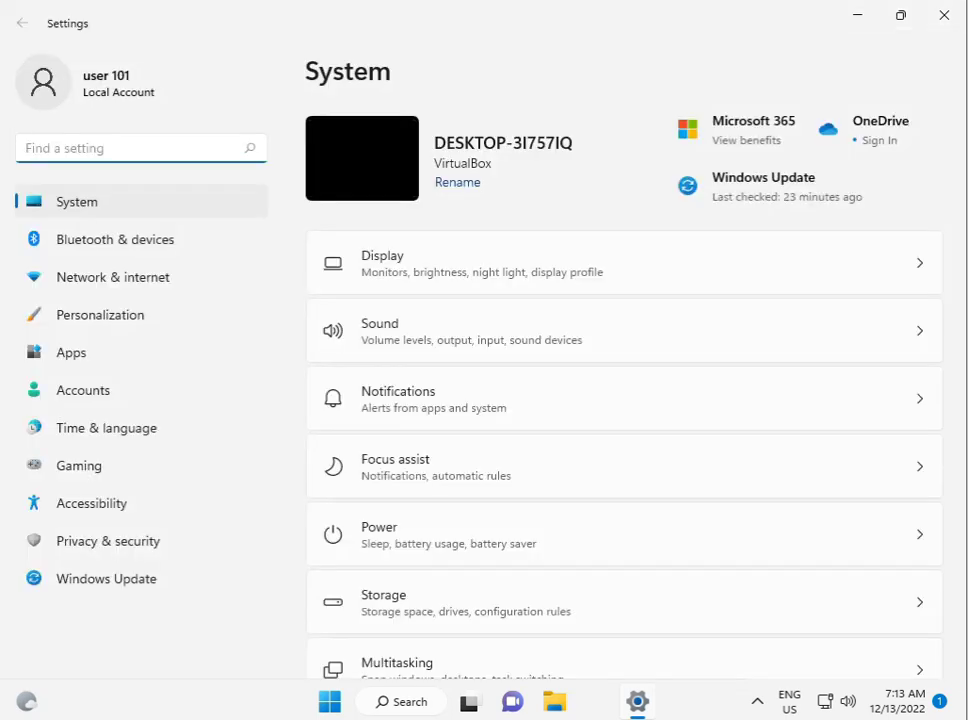
mouse_move(120, 544)
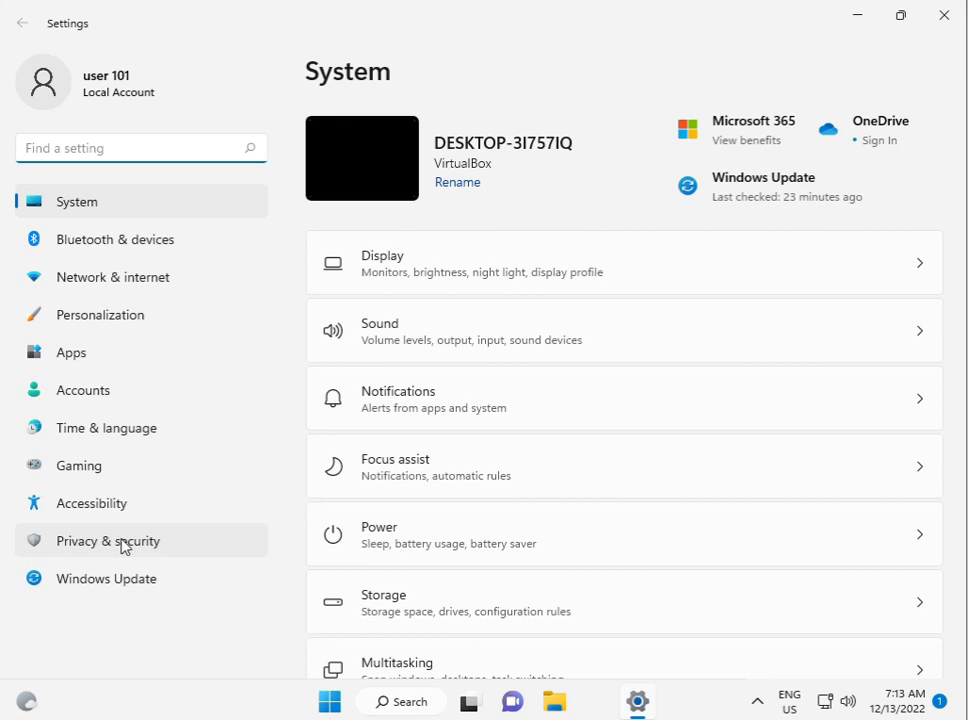
- Go to Privacy & security and show the Camera app-permissions page
left_click(140, 148)
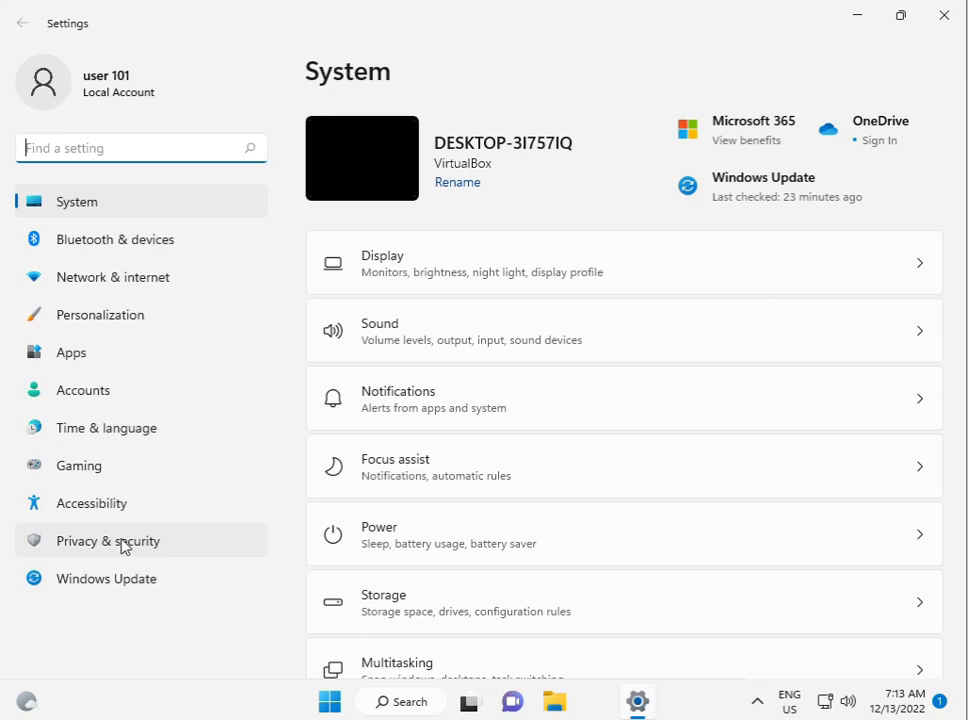
left_click(108, 540)
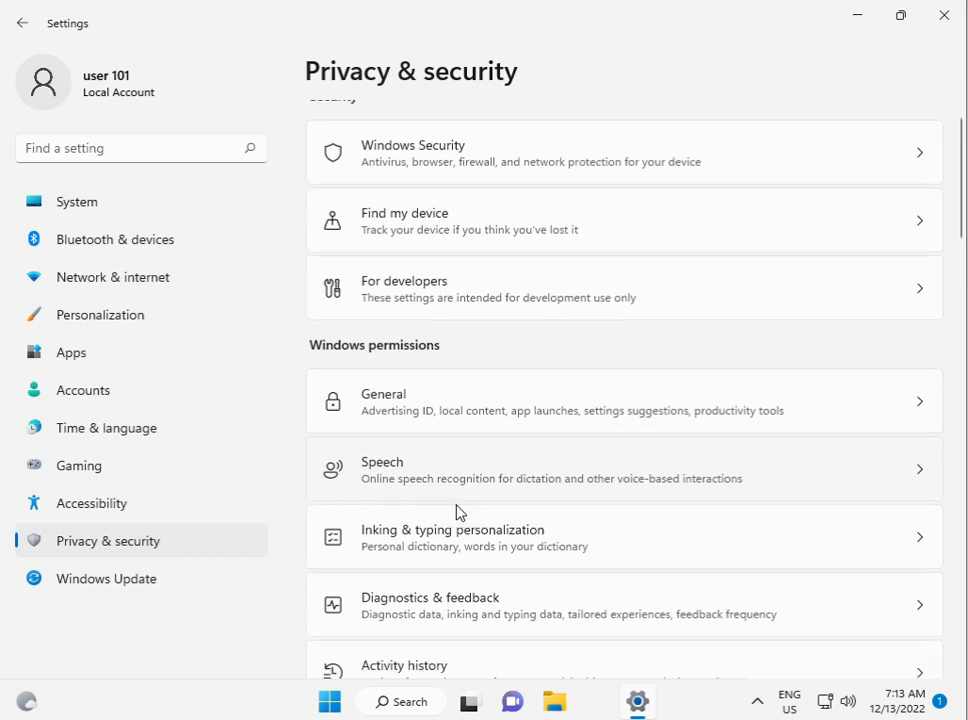
scroll("down", 3)
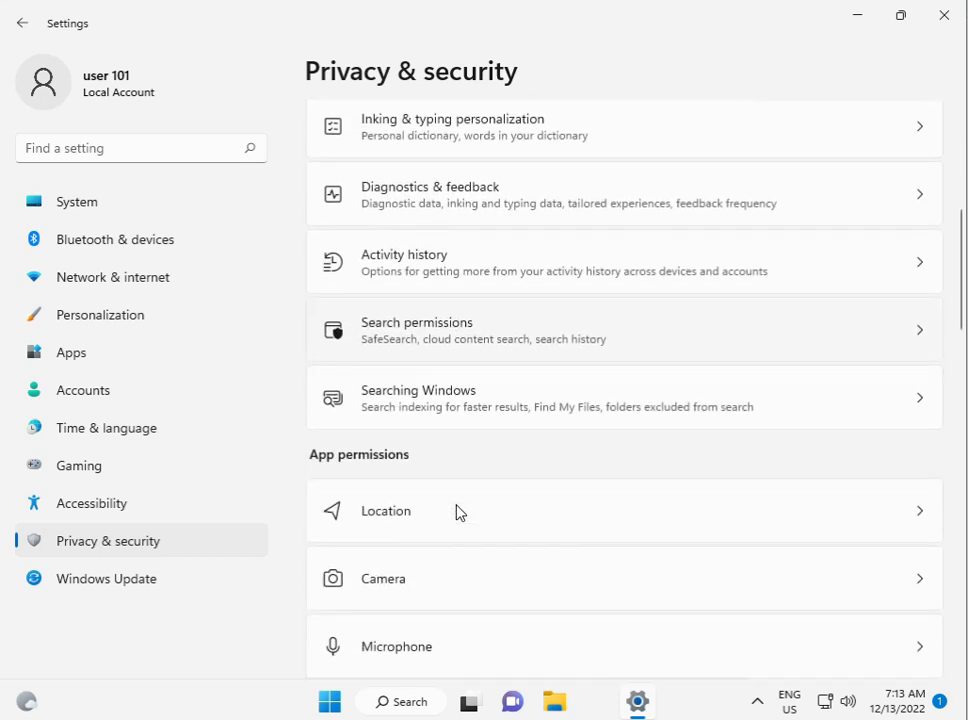
scroll("down", 3)
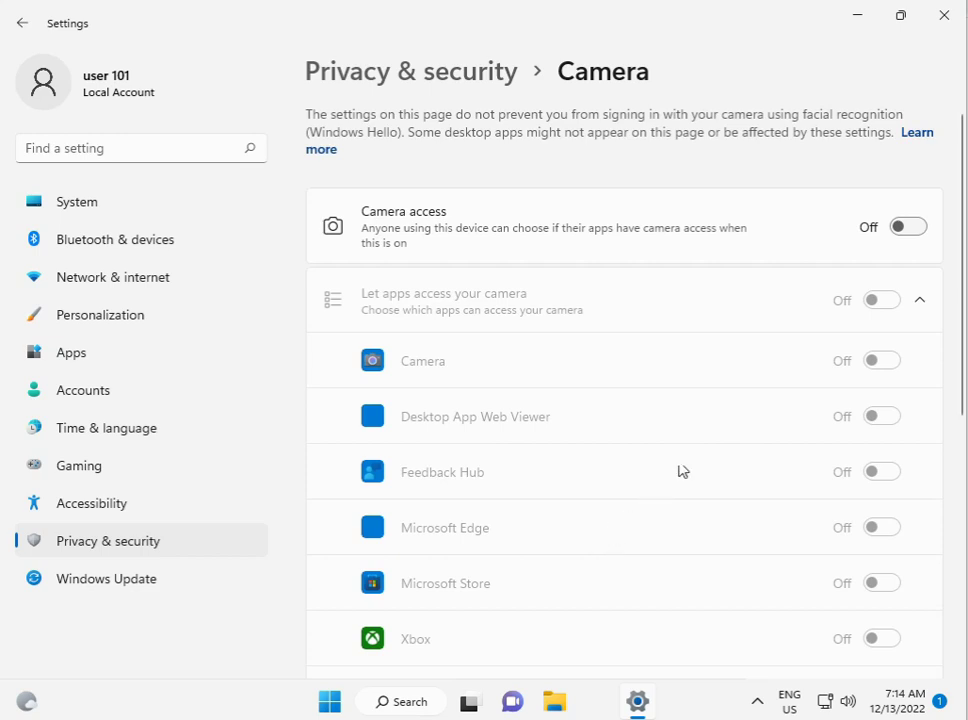
- Turn on Camera access and Let apps access your camera, then close Settings
left_click(906, 228)
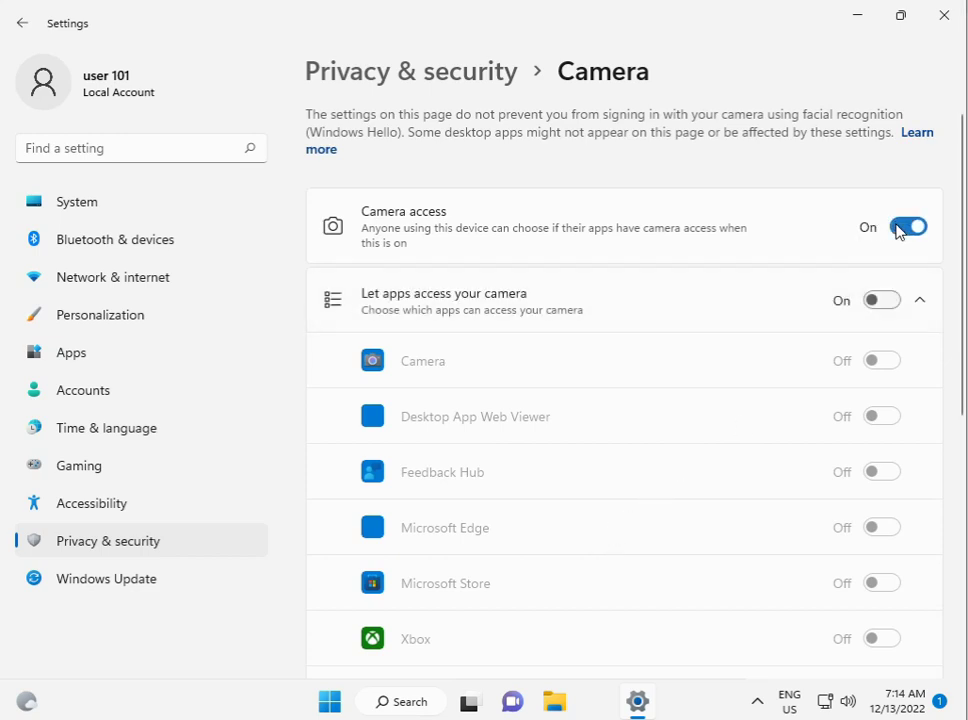
left_click(880, 300)
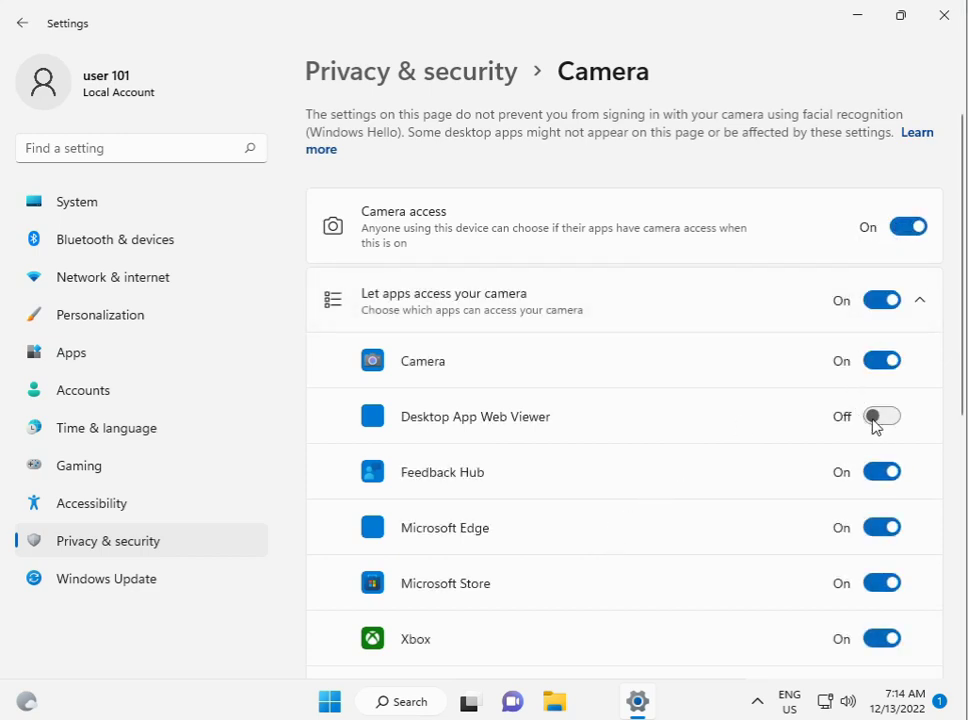
scroll("down", 3)
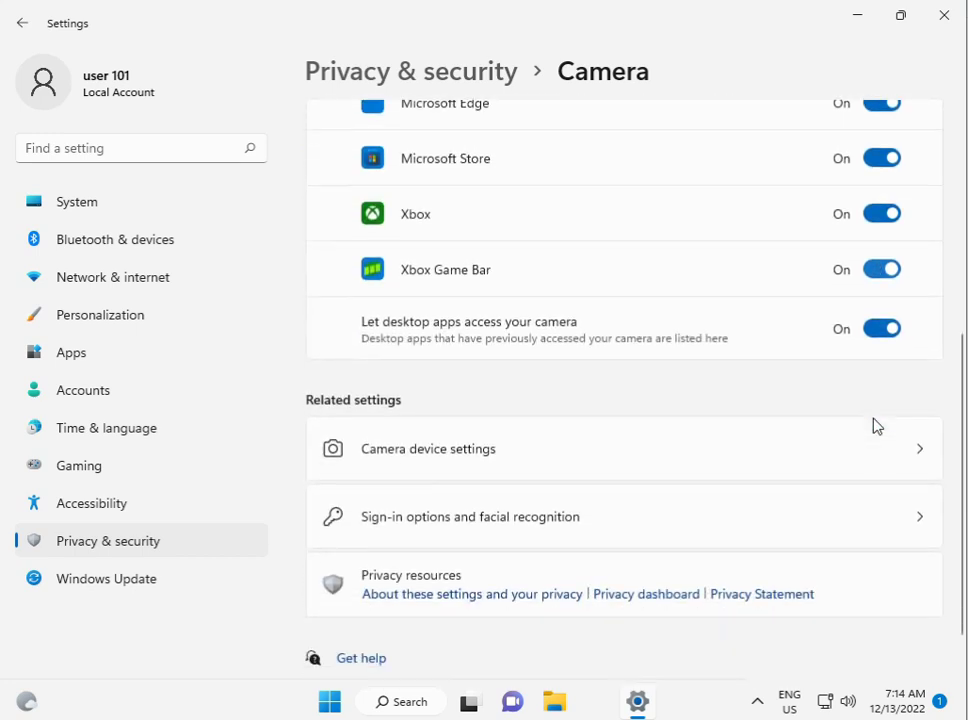
scroll("down", 3)
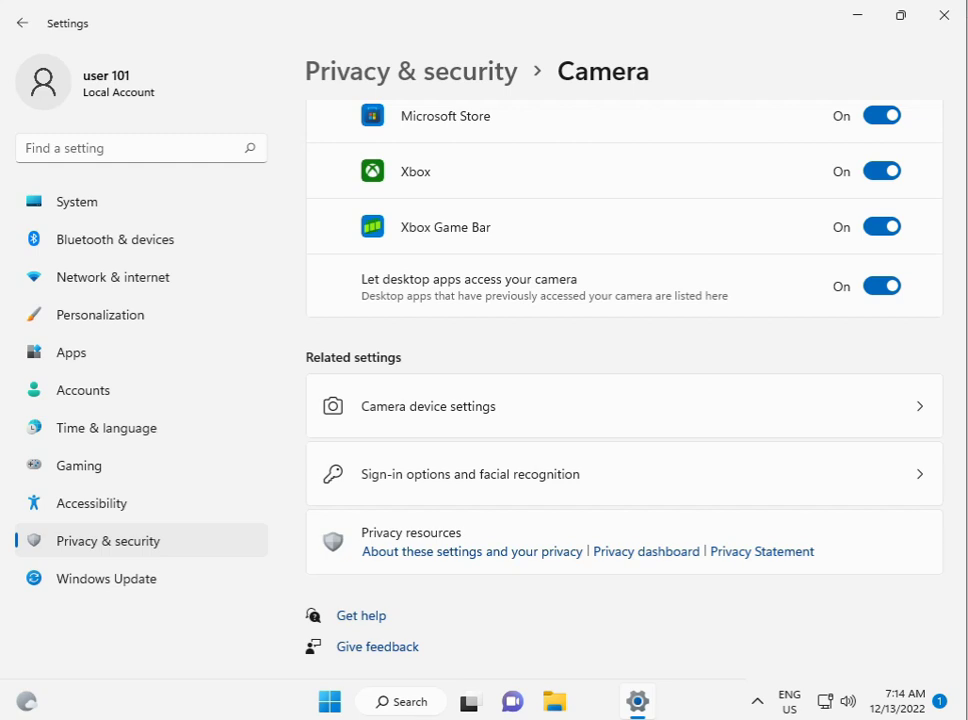
mouse_move(944, 16)
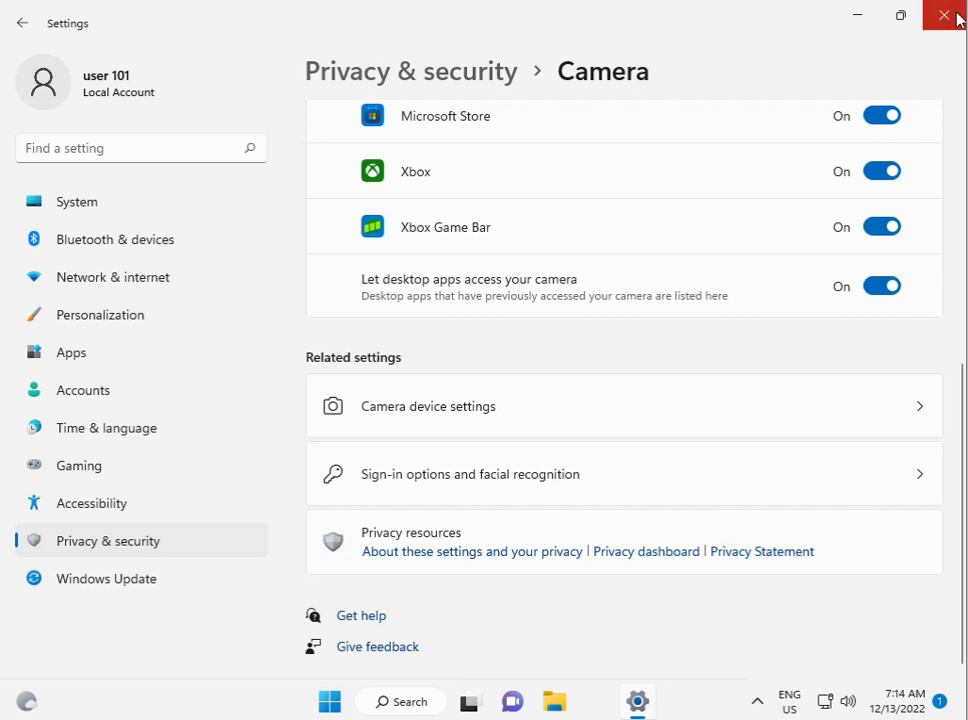
left_click(944, 16)
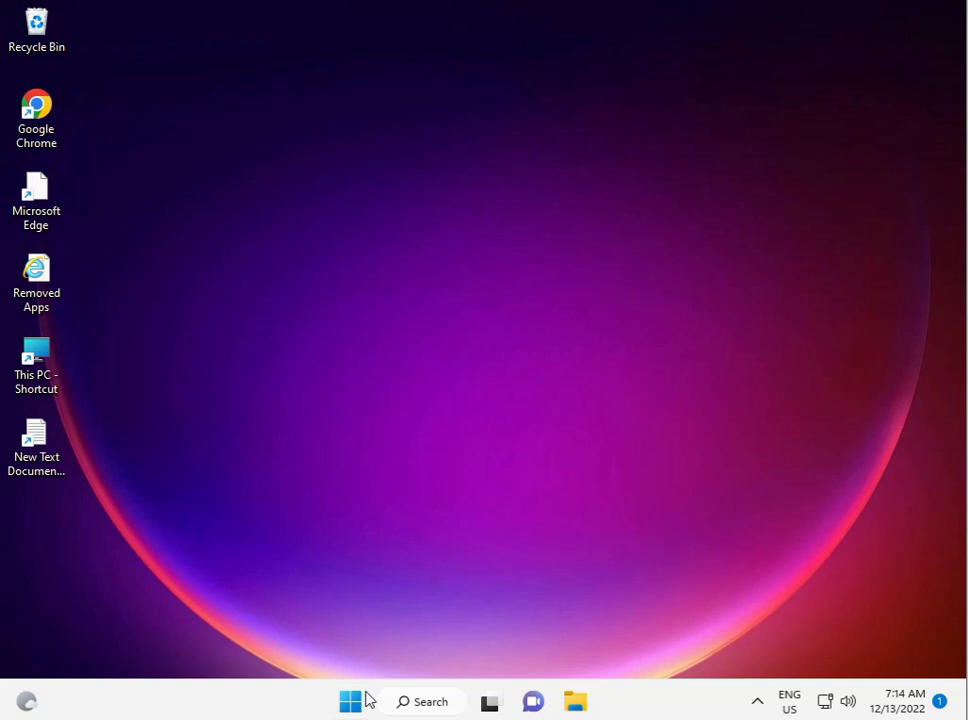
- Search cmd from Start and launch Command Prompt as administrator, confirming the UAC prompt
left_click(350, 700)
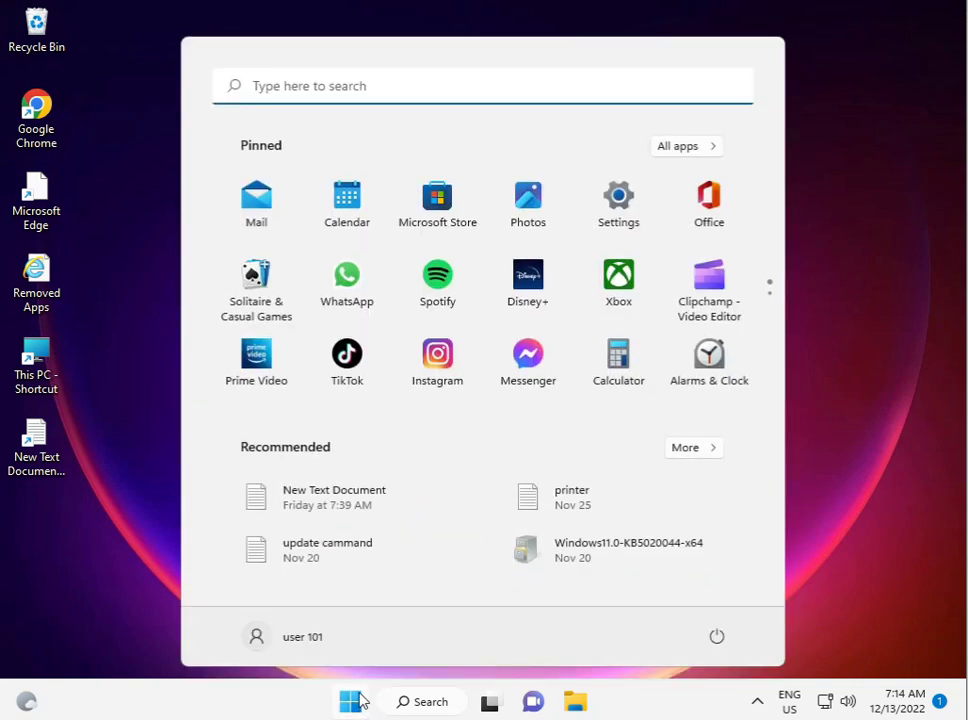
type("cmd")
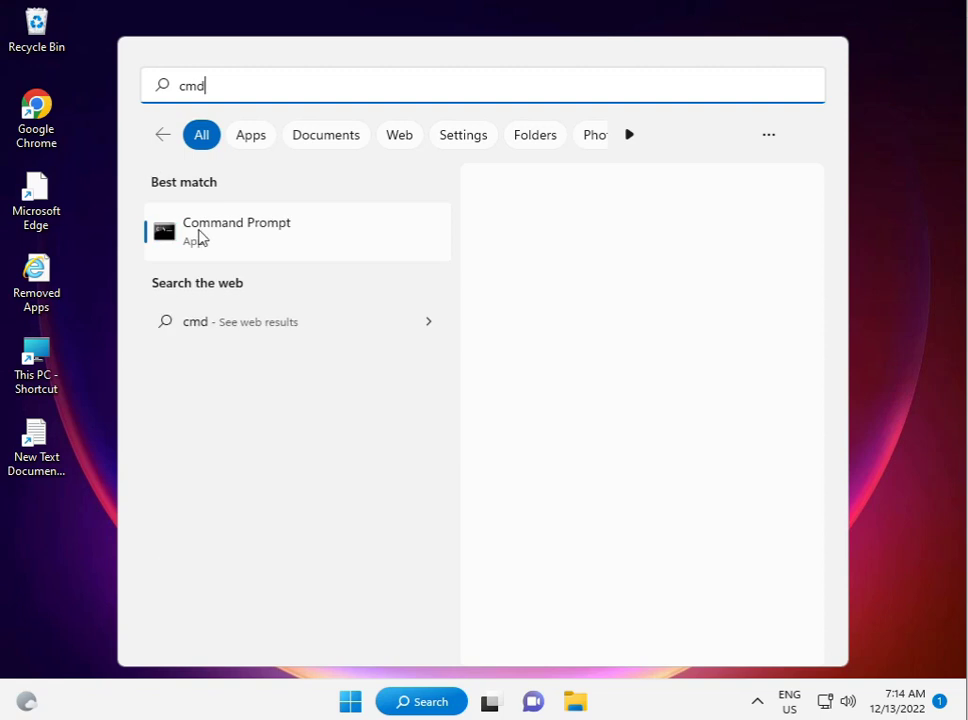
right_click(236, 232)
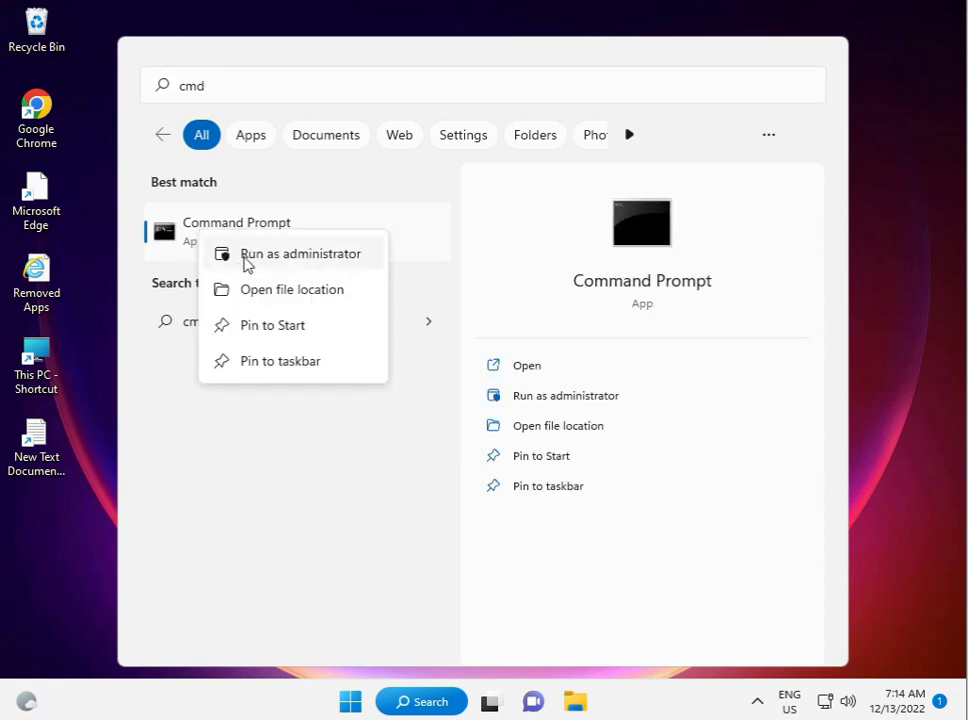
left_click(300, 252)
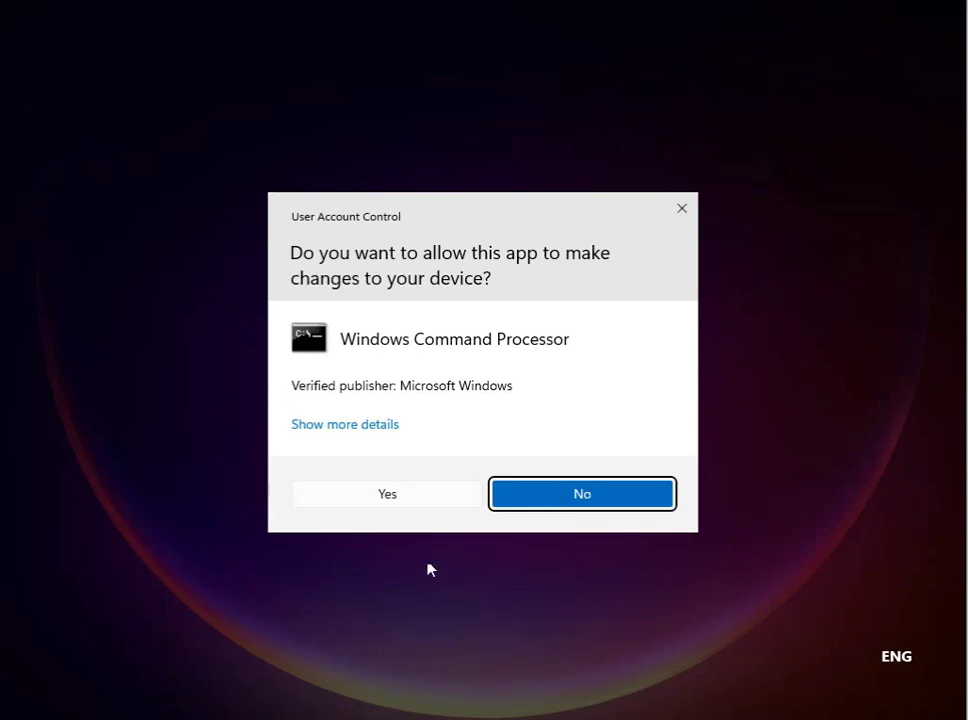
mouse_move(416, 496)
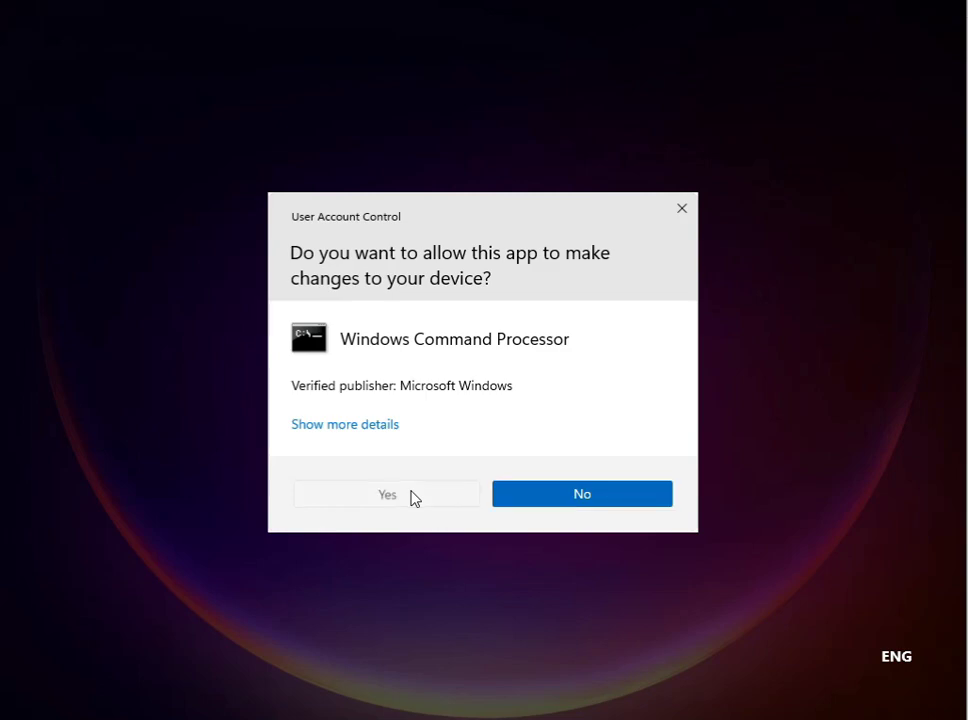
left_click(386, 494)
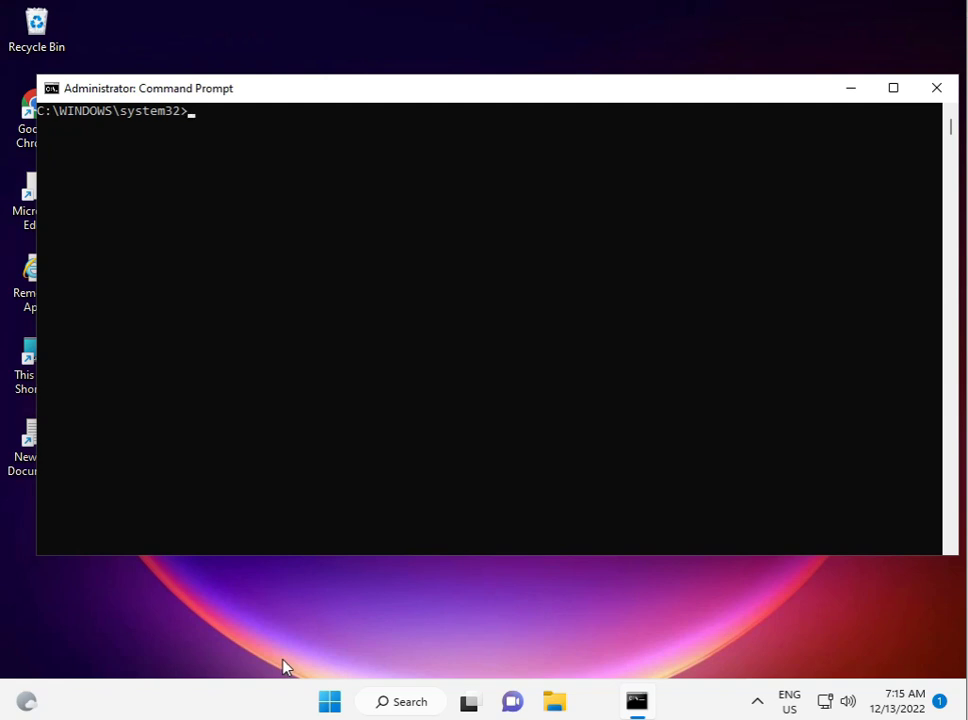
mouse_move(556, 692)
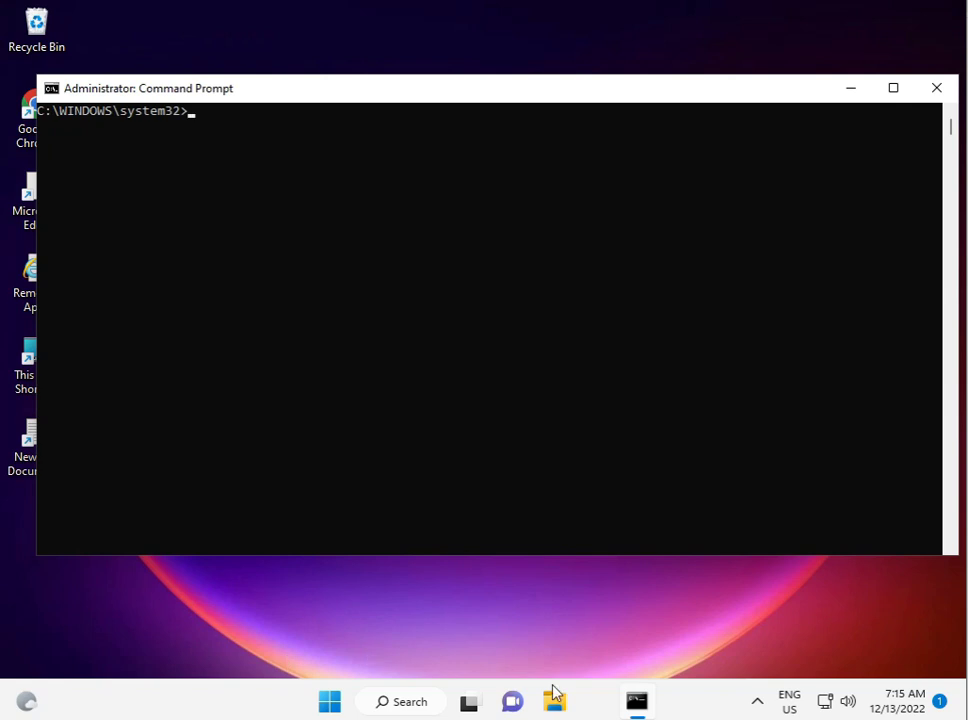
- Show the Notepad list of sfc /scannow and DISM repair commands and select a DISM line
left_click(556, 700)
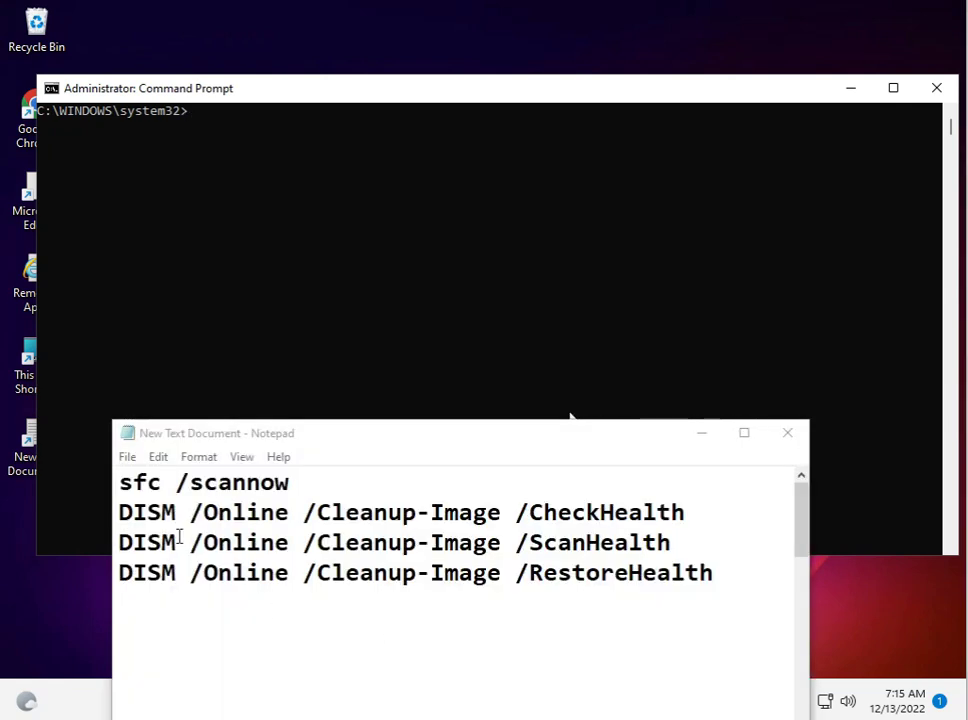
triple_click(204, 482)
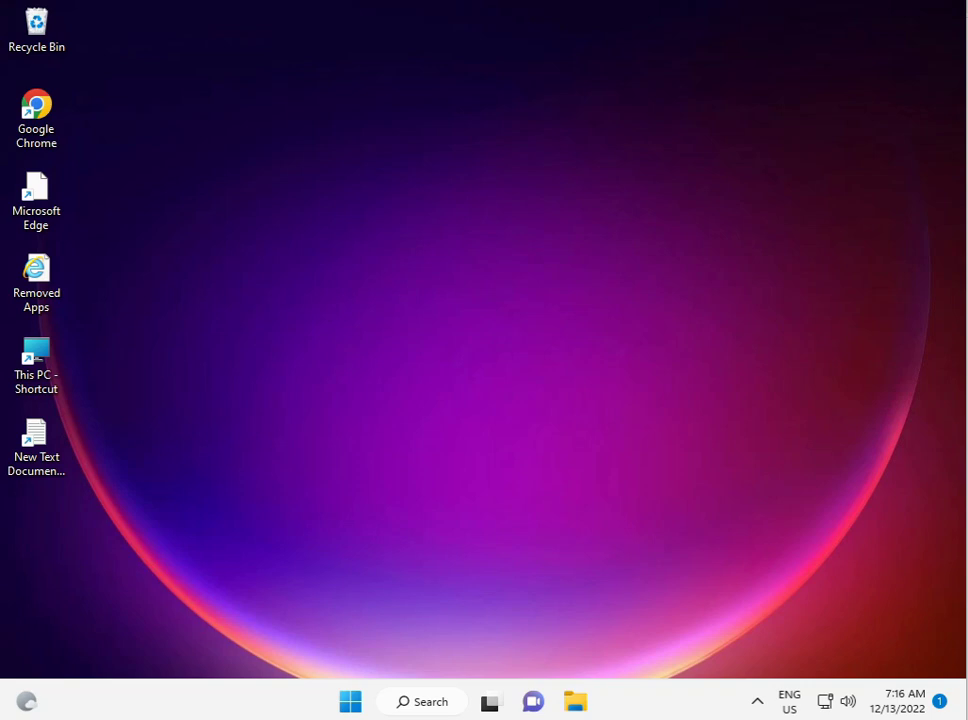
- Launch Registry Editor from Start via 'regedit' and allow the UAC prompt
left_click(350, 700)
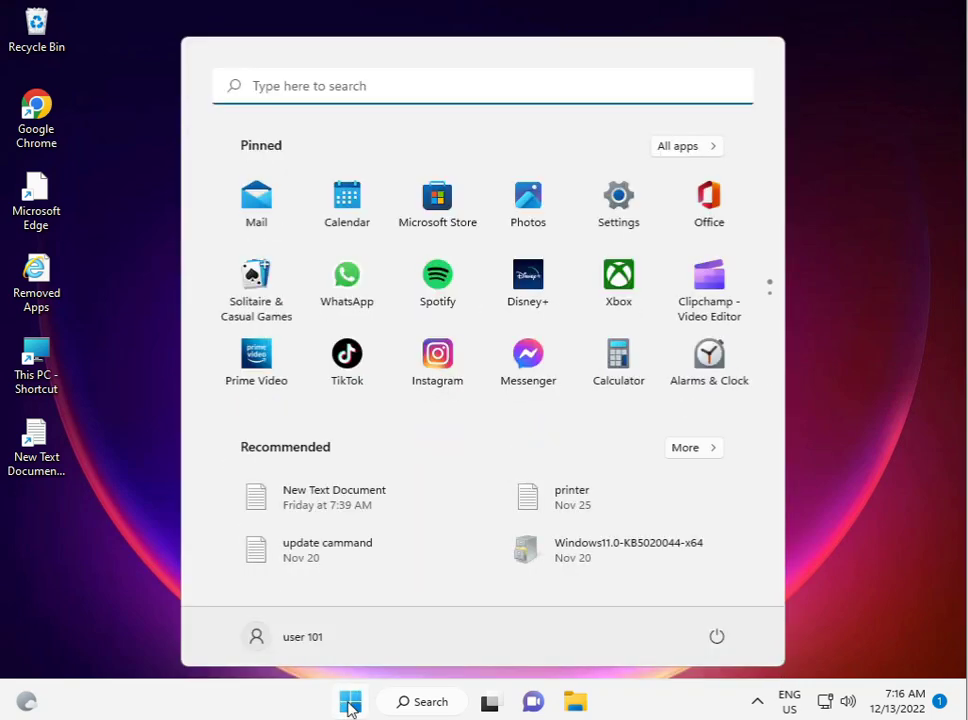
type("re")
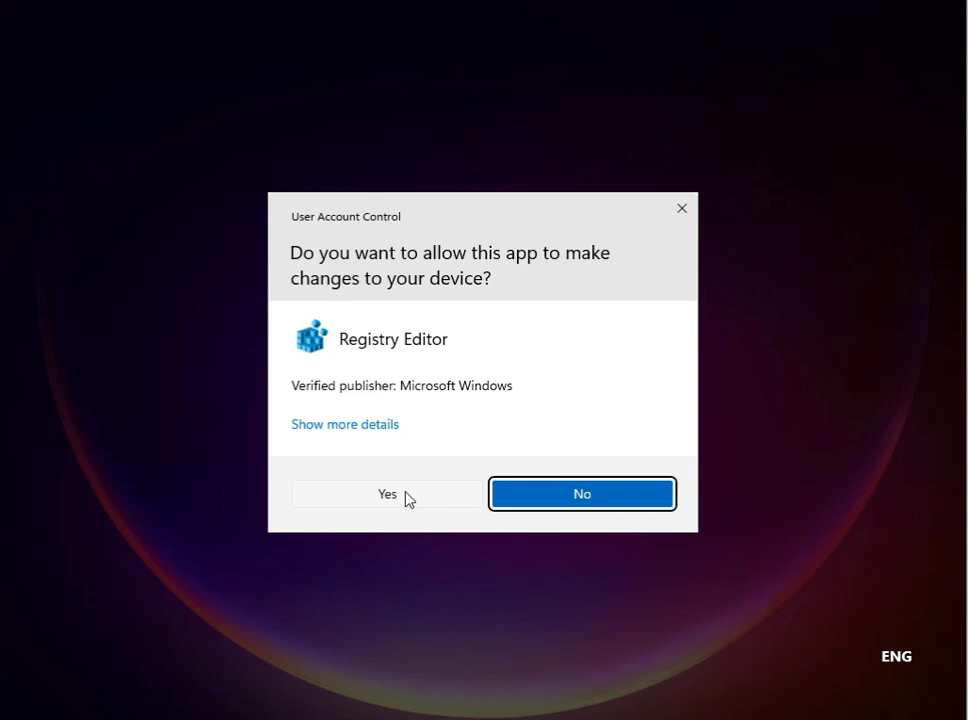
left_click(386, 492)
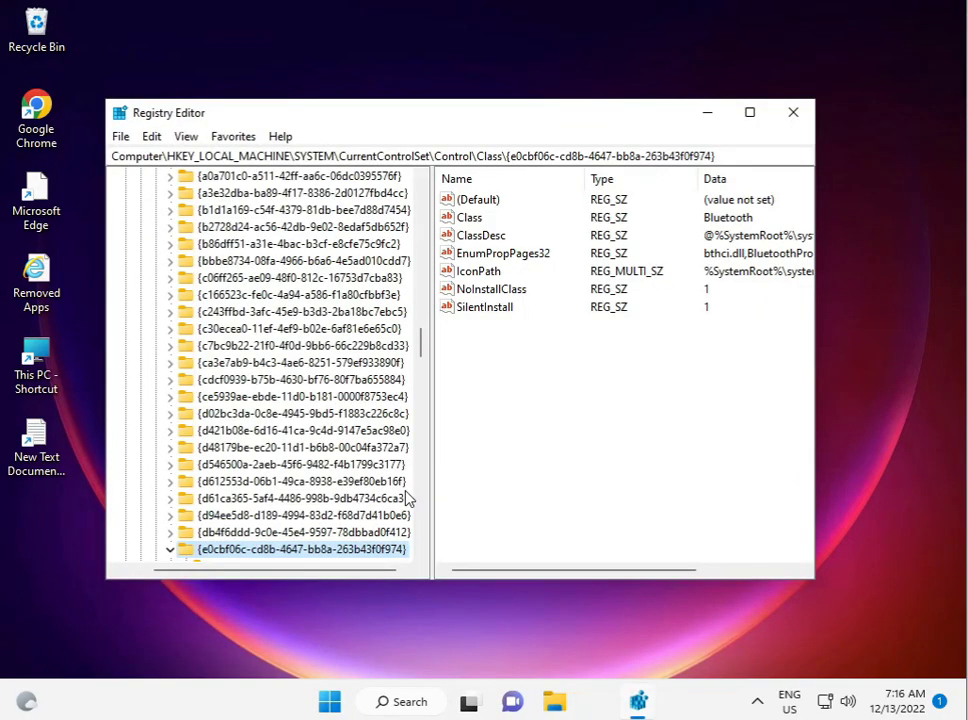
- Expand HKEY_LOCAL_MACHINE and its SOFTWARE key in the registry tree
scroll("down", 3)
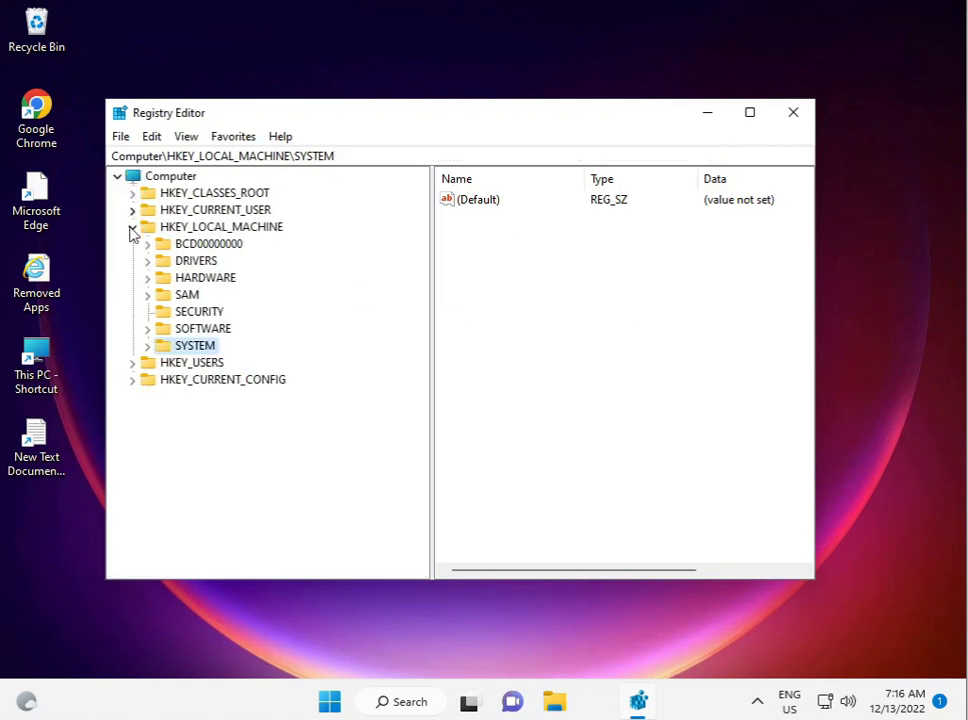
left_click(132, 226)
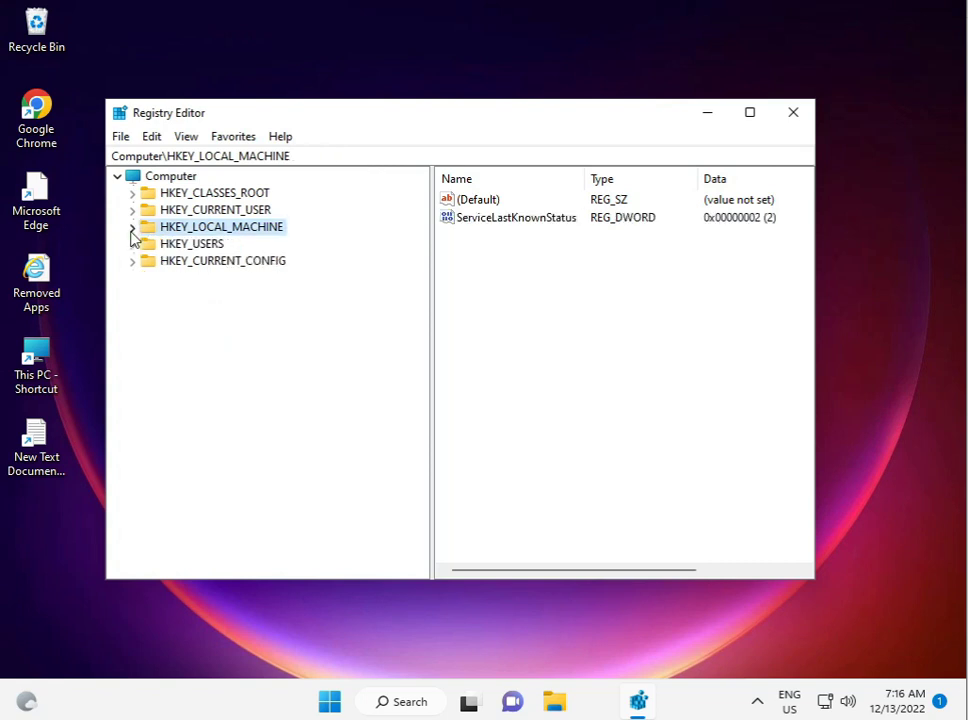
left_click(132, 226)
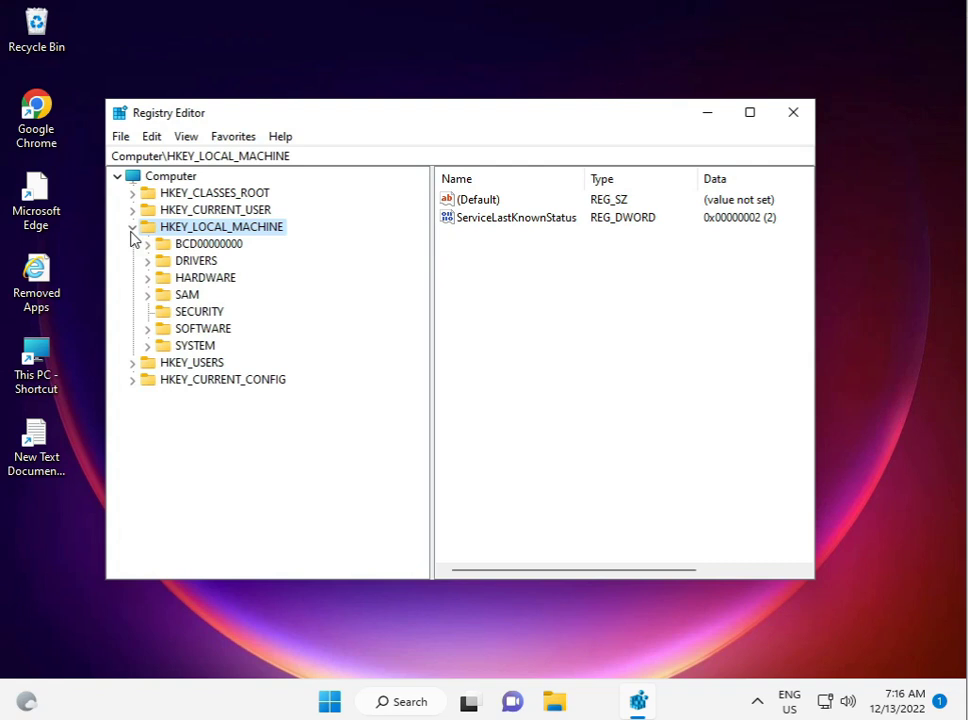
left_click(148, 328)
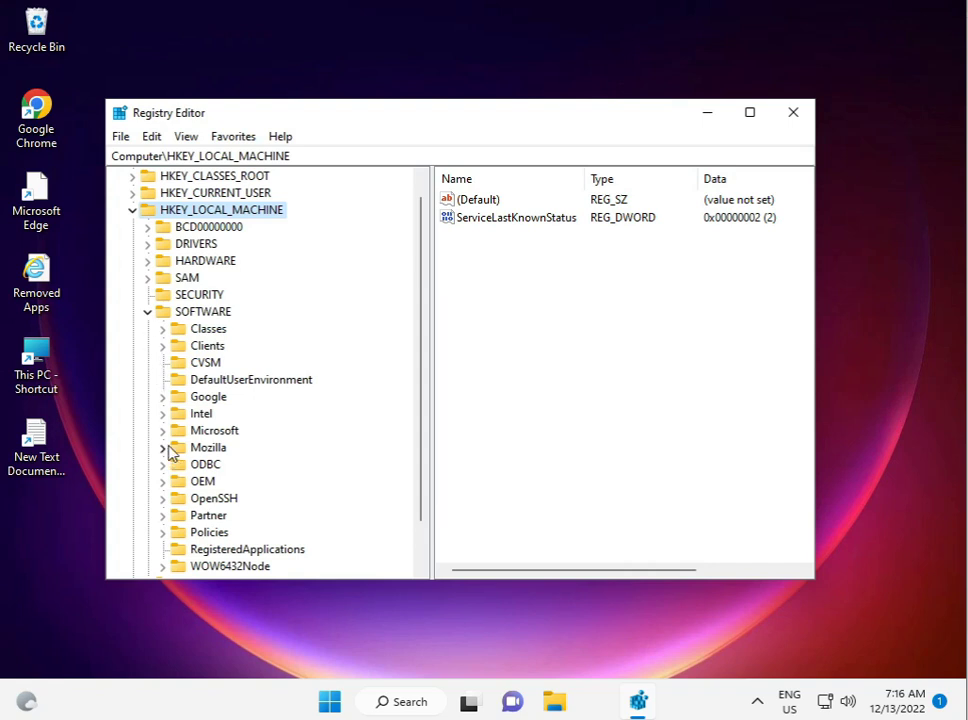
mouse_move(198, 438)
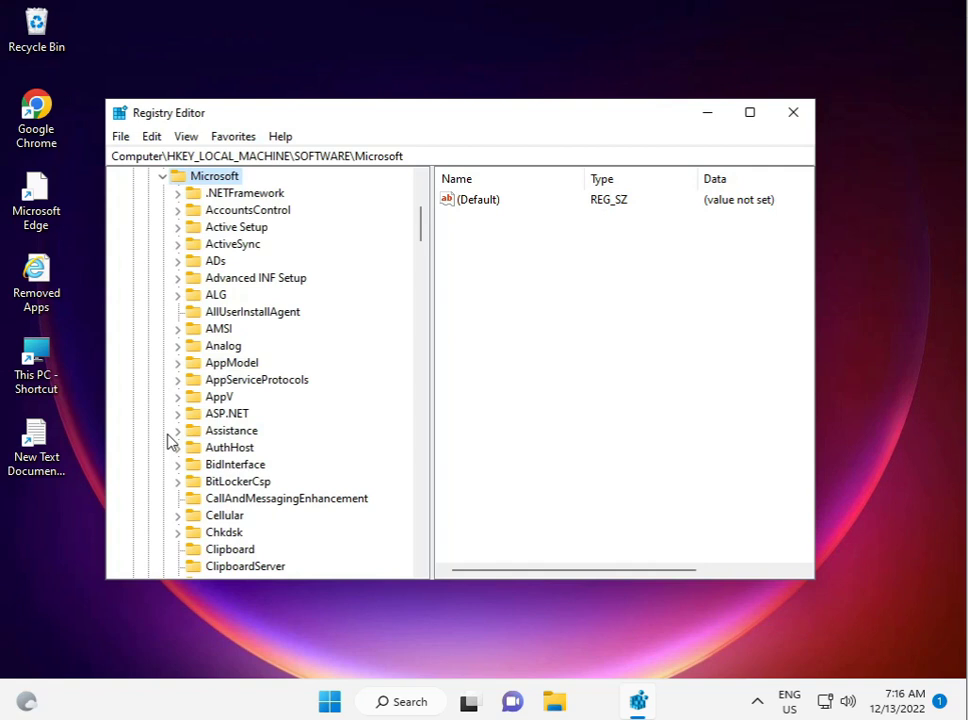
mouse_move(172, 444)
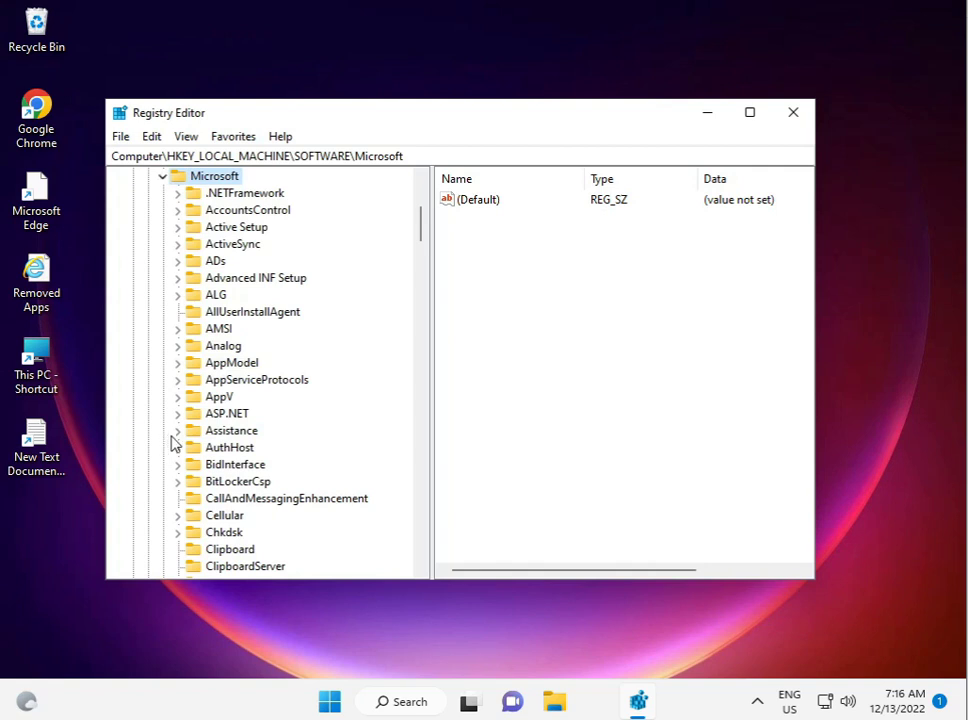
- Under Microsoft, expand Windows Media Foundation and its Platform subkey
scroll("down", 3)
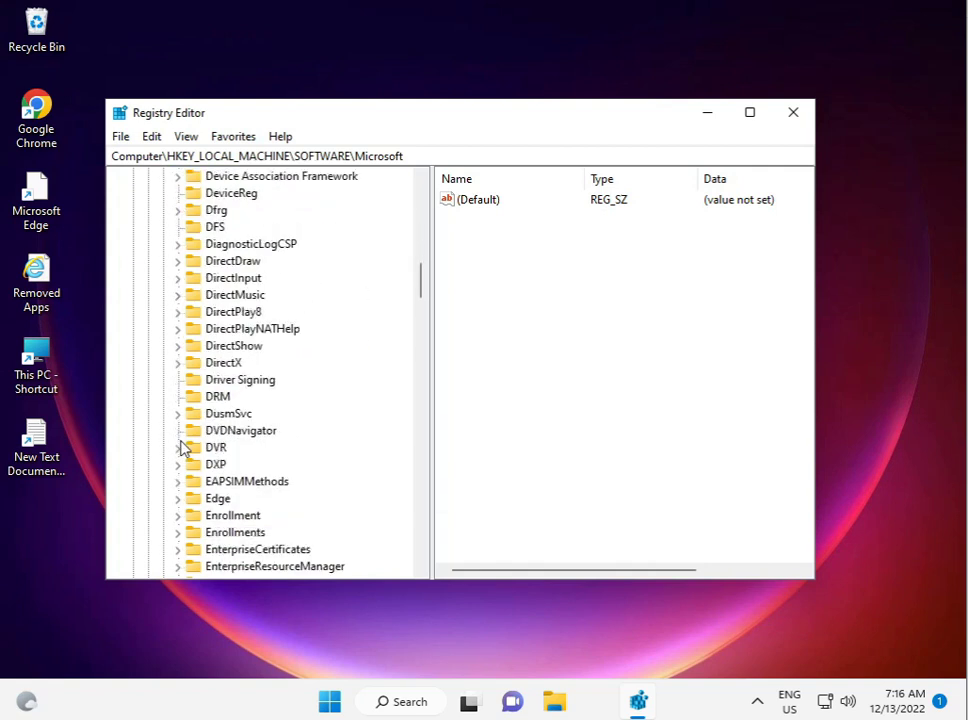
scroll("down", 3)
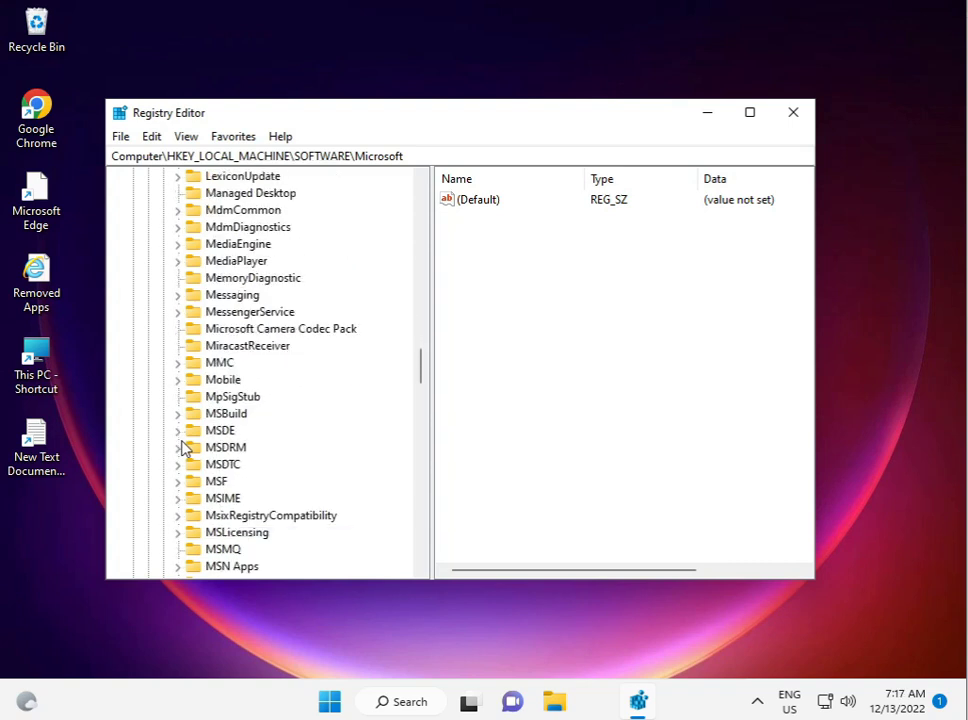
scroll("down", 3)
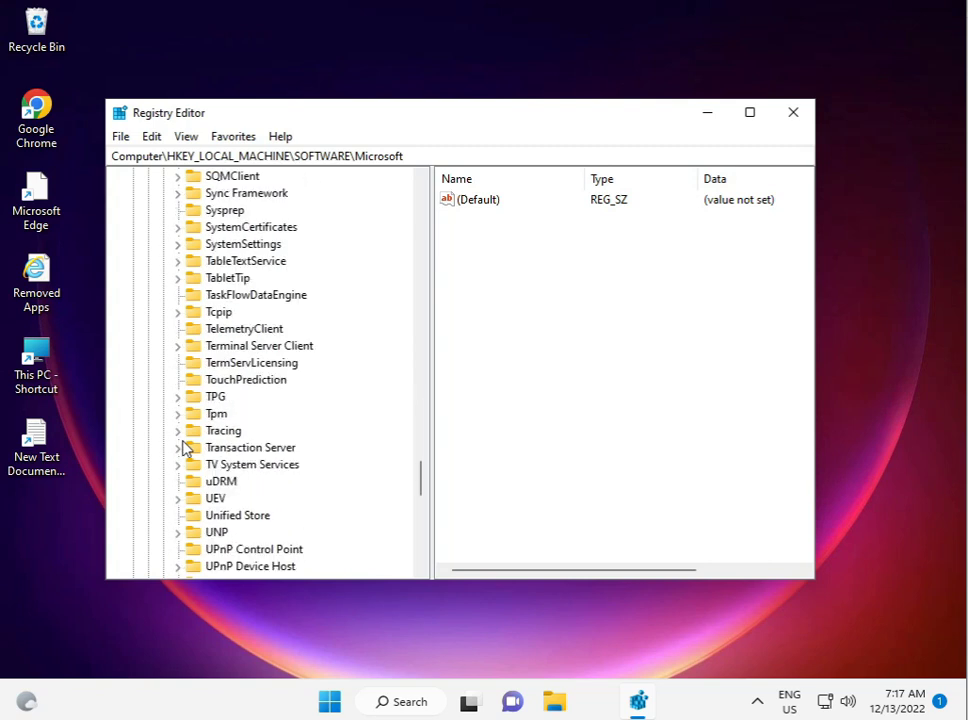
scroll("down", 3)
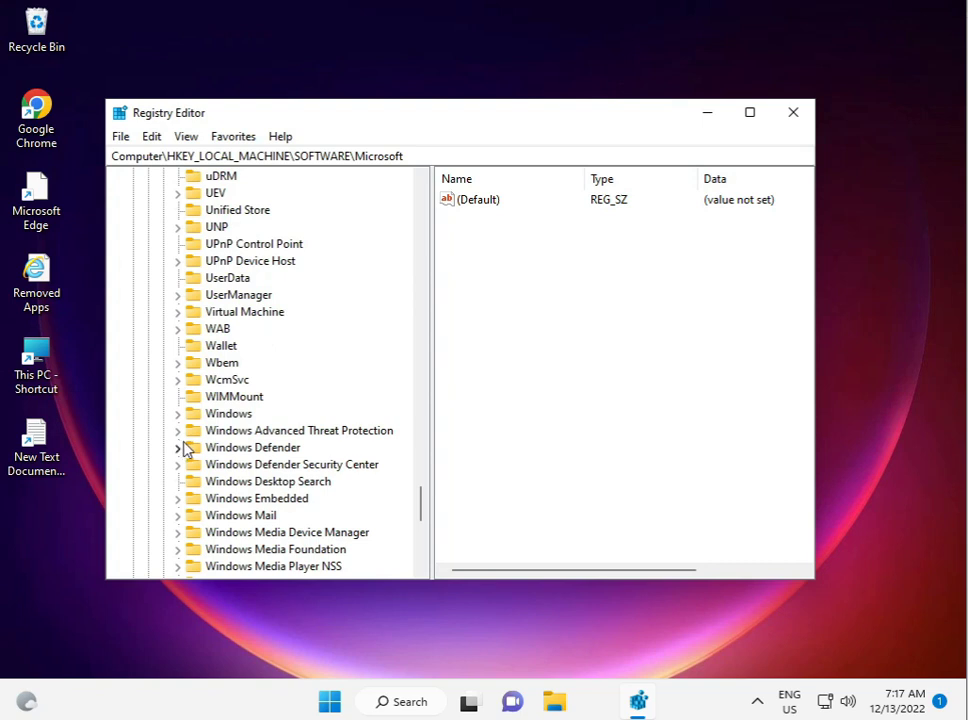
mouse_move(182, 556)
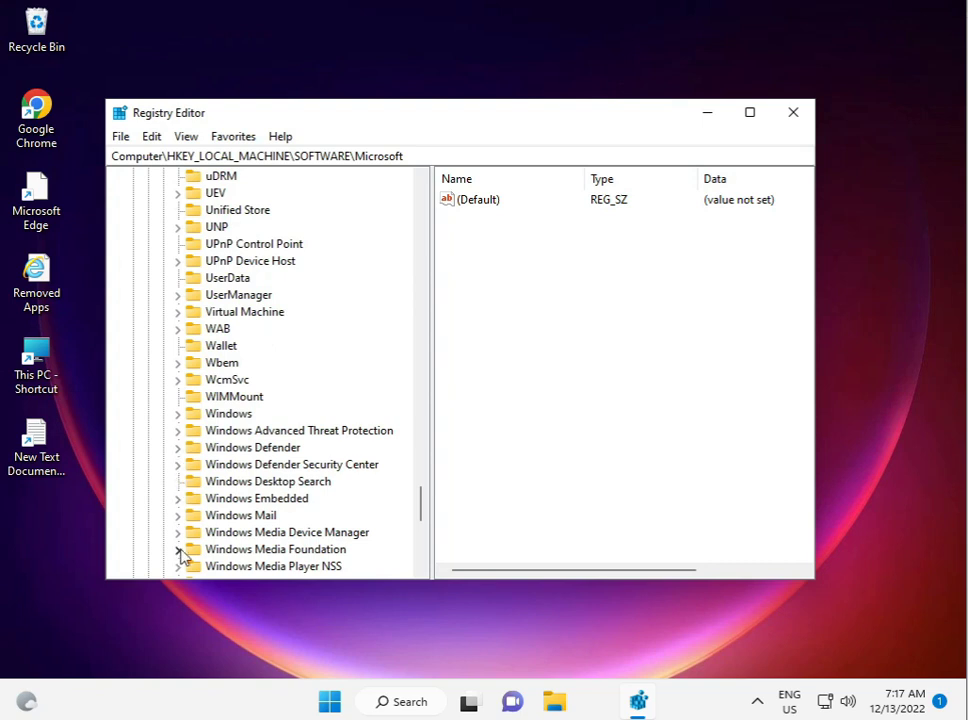
left_click(178, 548)
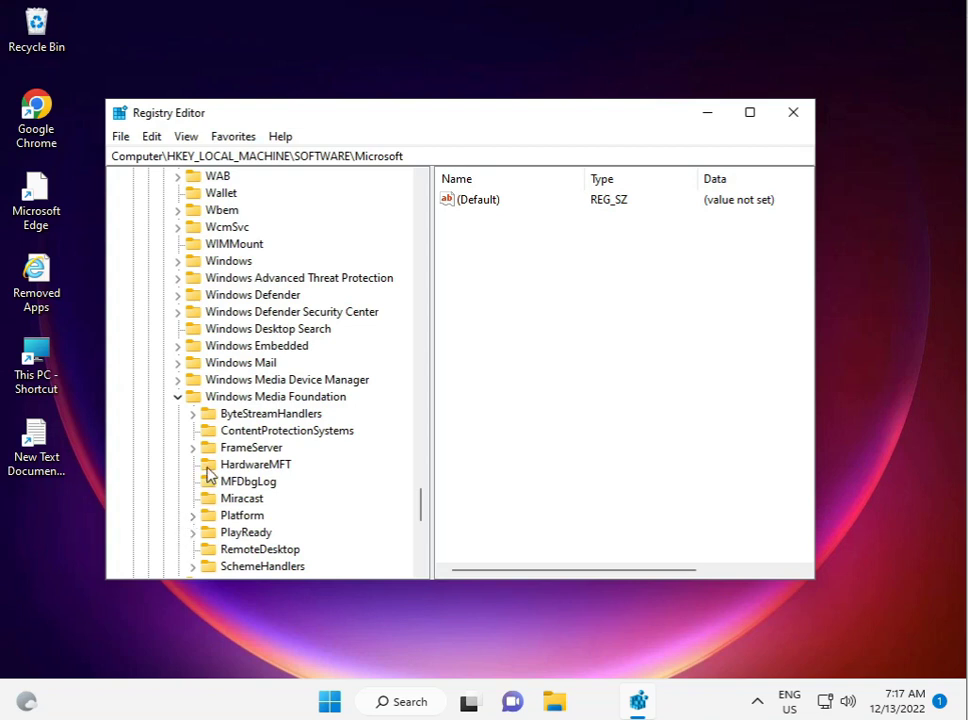
mouse_move(214, 512)
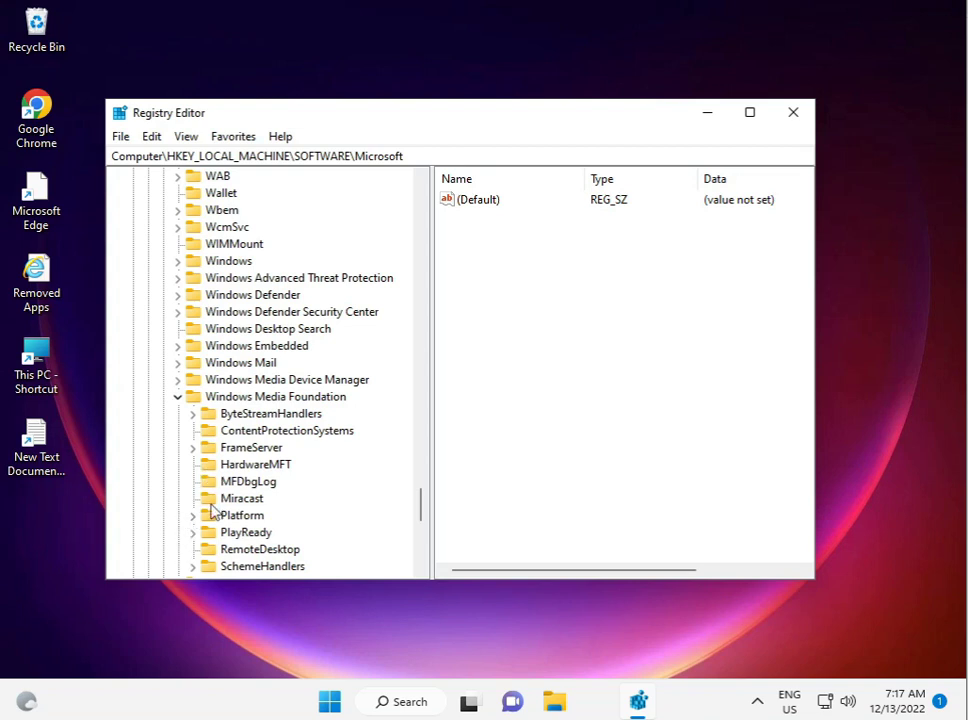
left_click(192, 516)
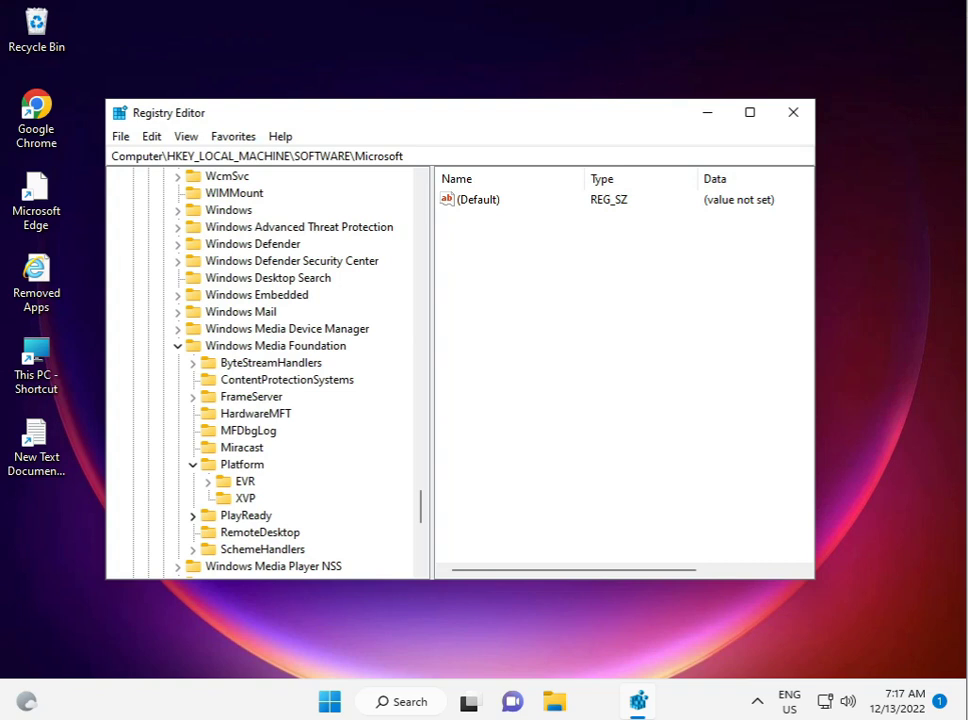
mouse_move(550, 326)
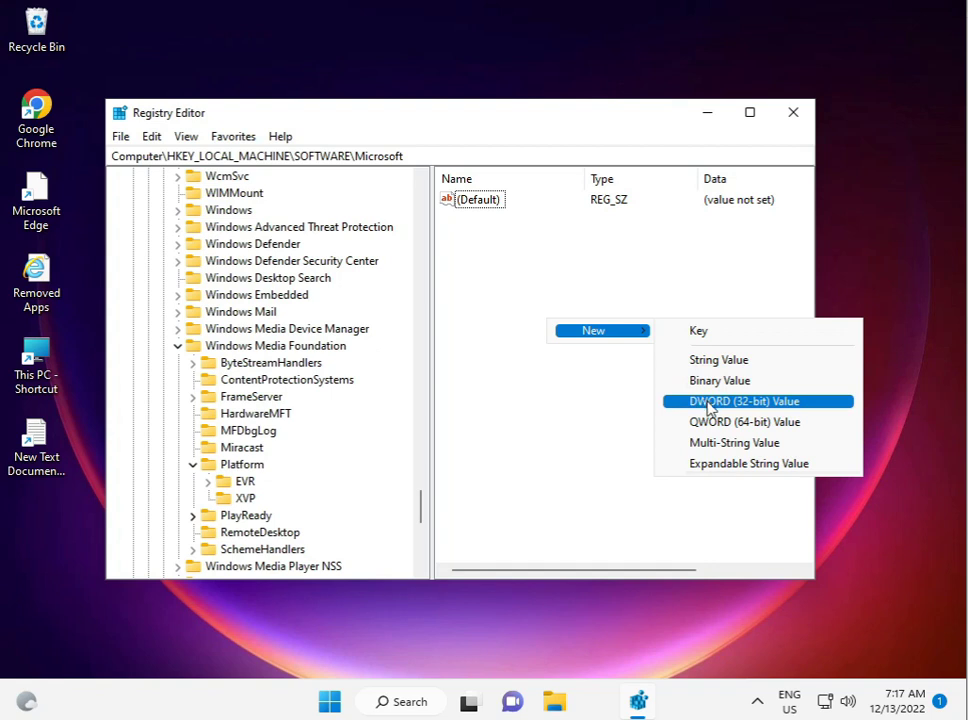
- Create a new DWORD (32-bit) value and name it EnableFrameServerMode
left_click(744, 400)
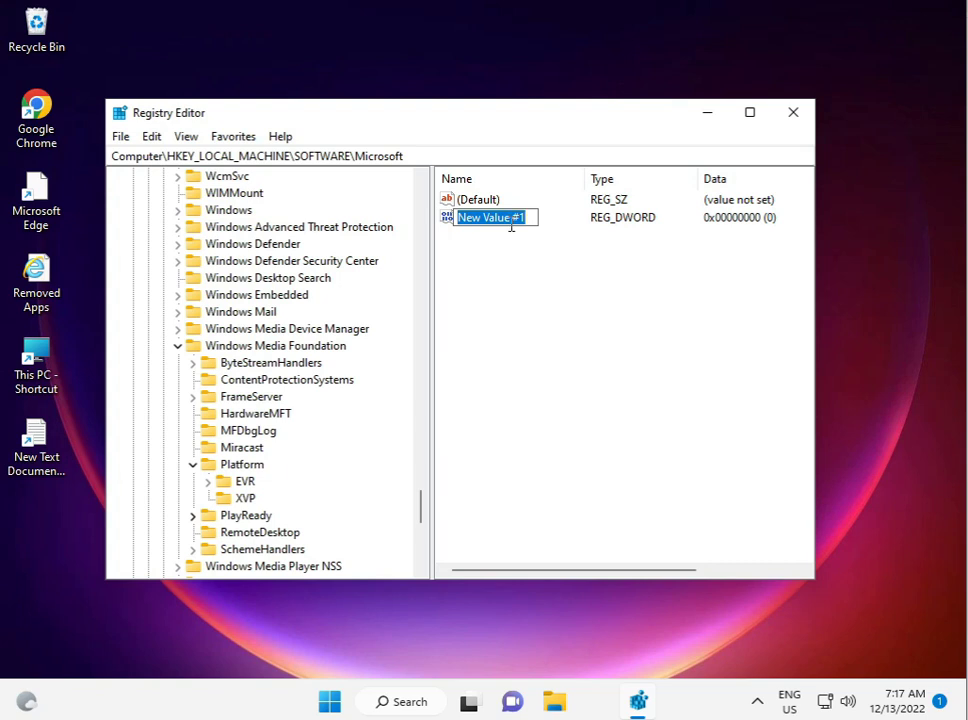
left_click(512, 218)
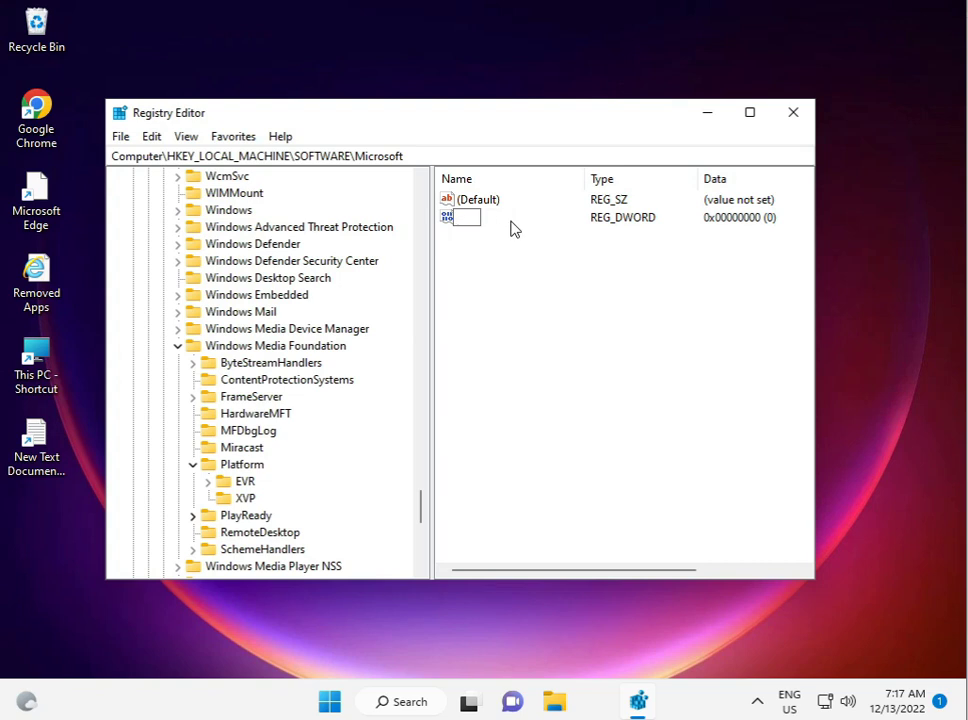
type("E")
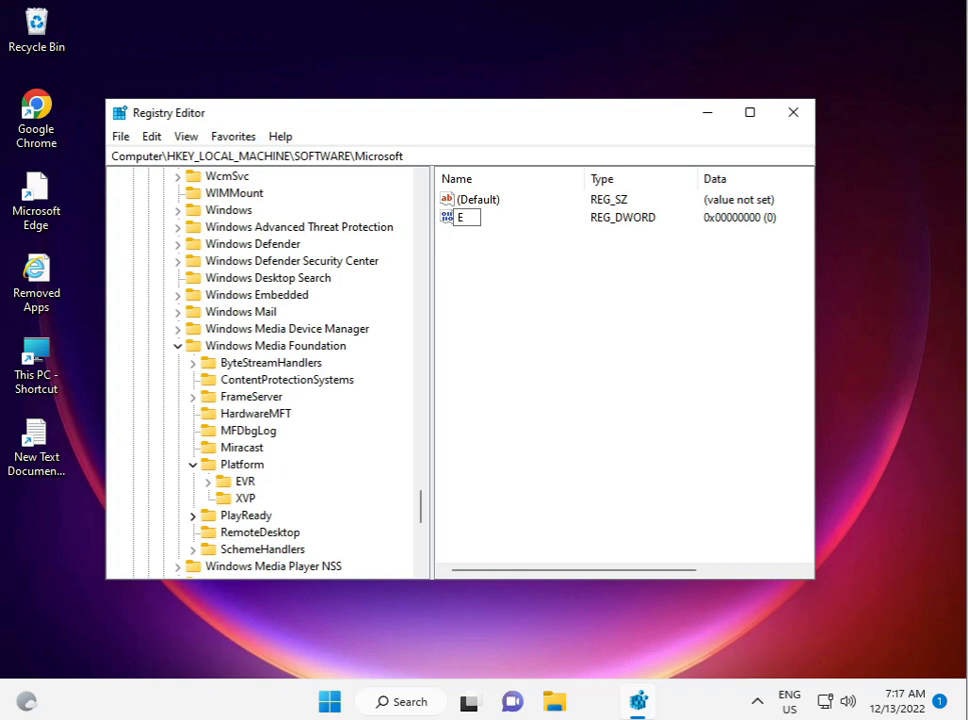
type("nab")
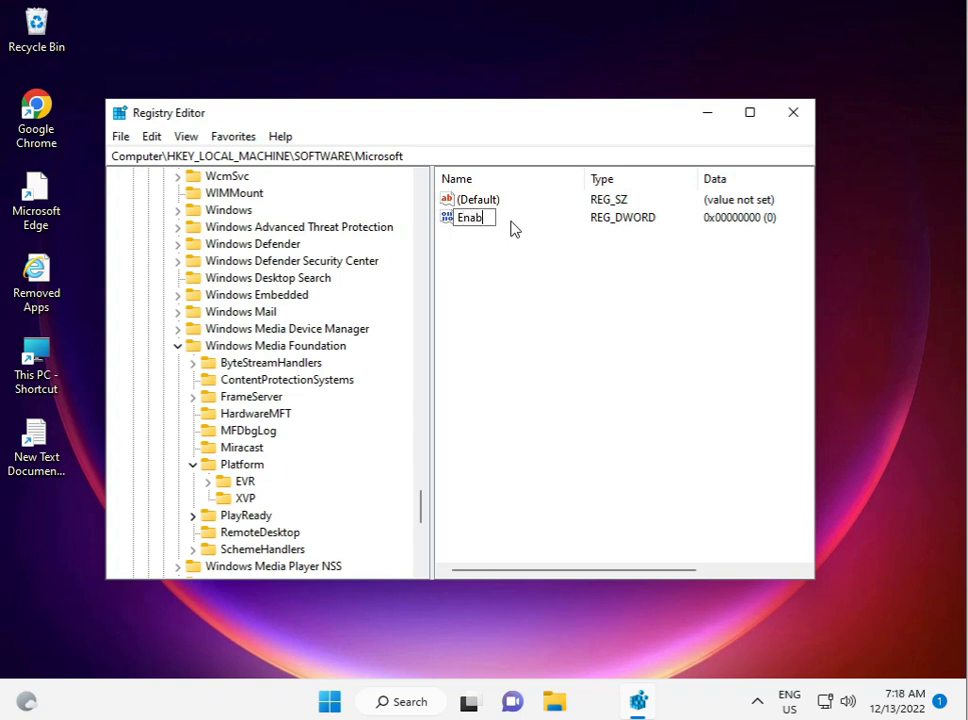
type("le")
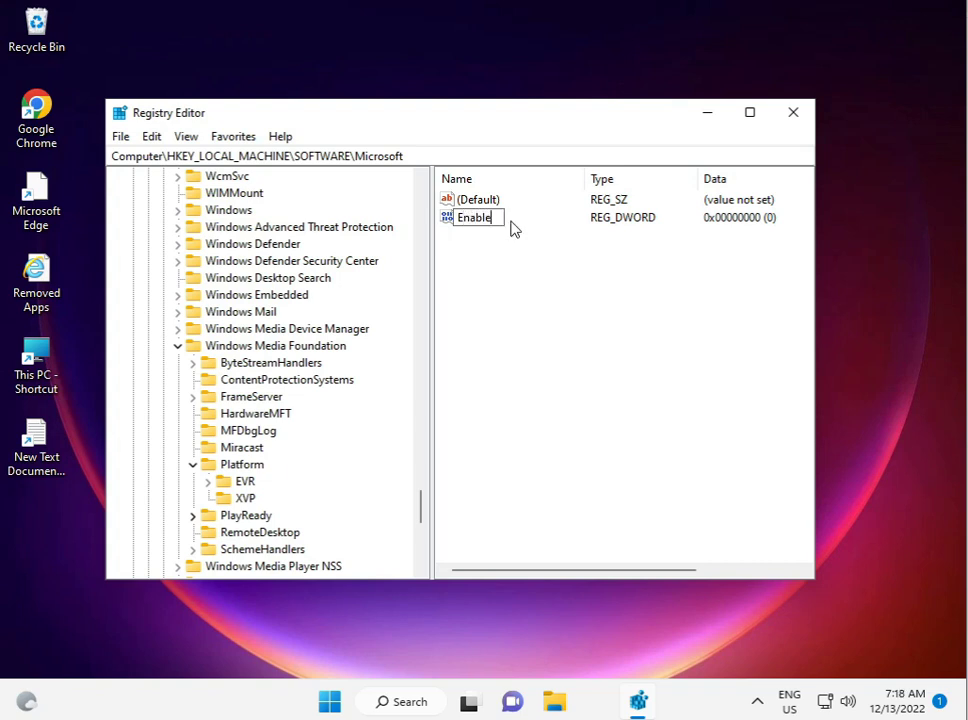
type("Fr")
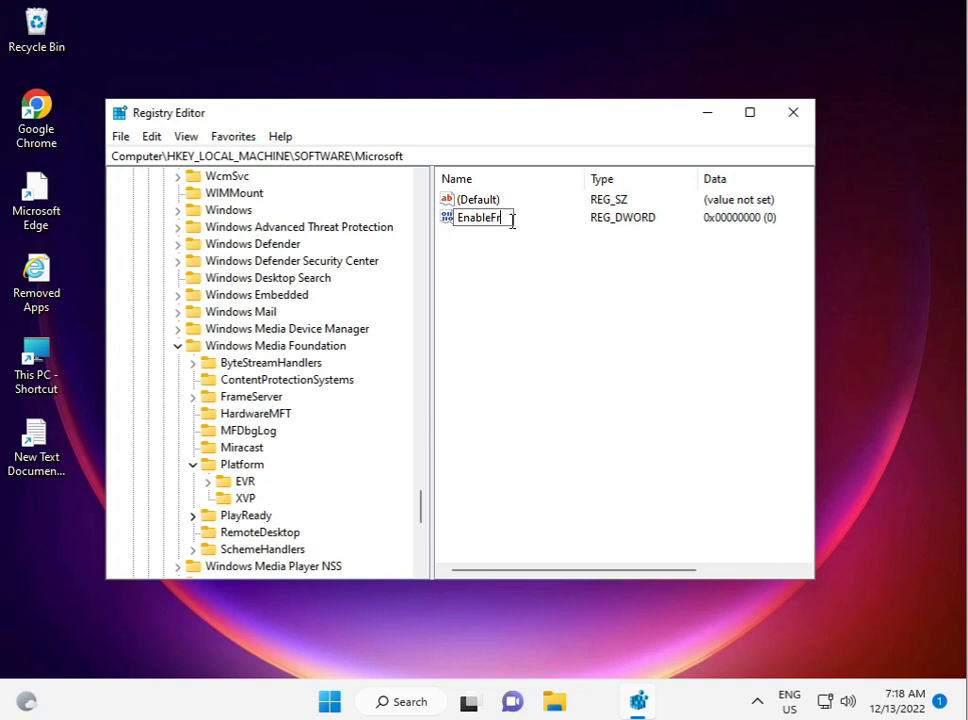
type("ame")
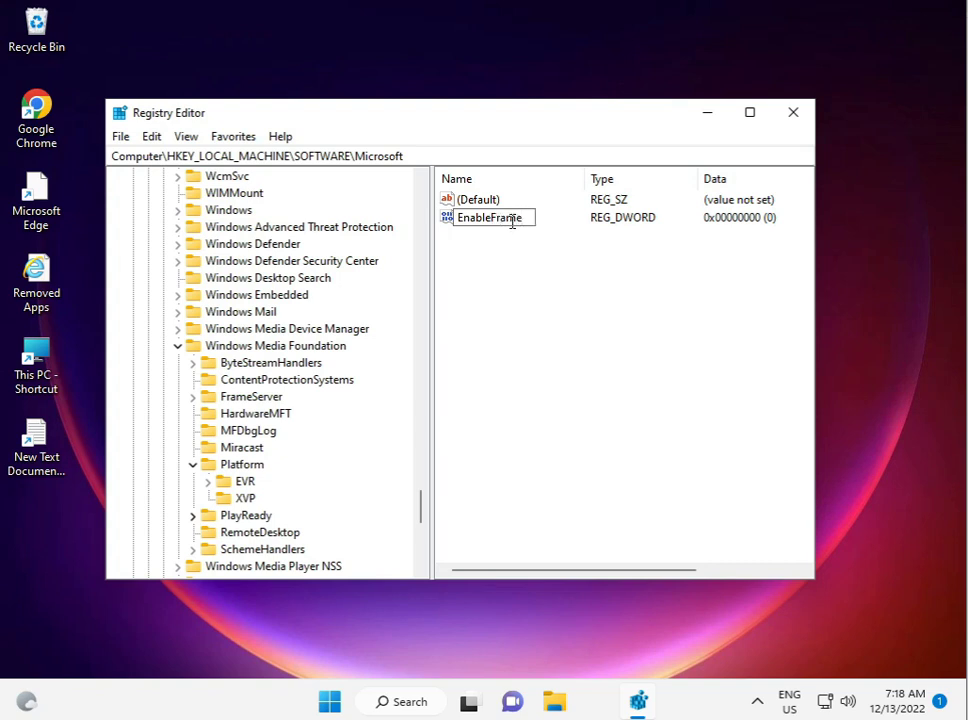
type("Server")
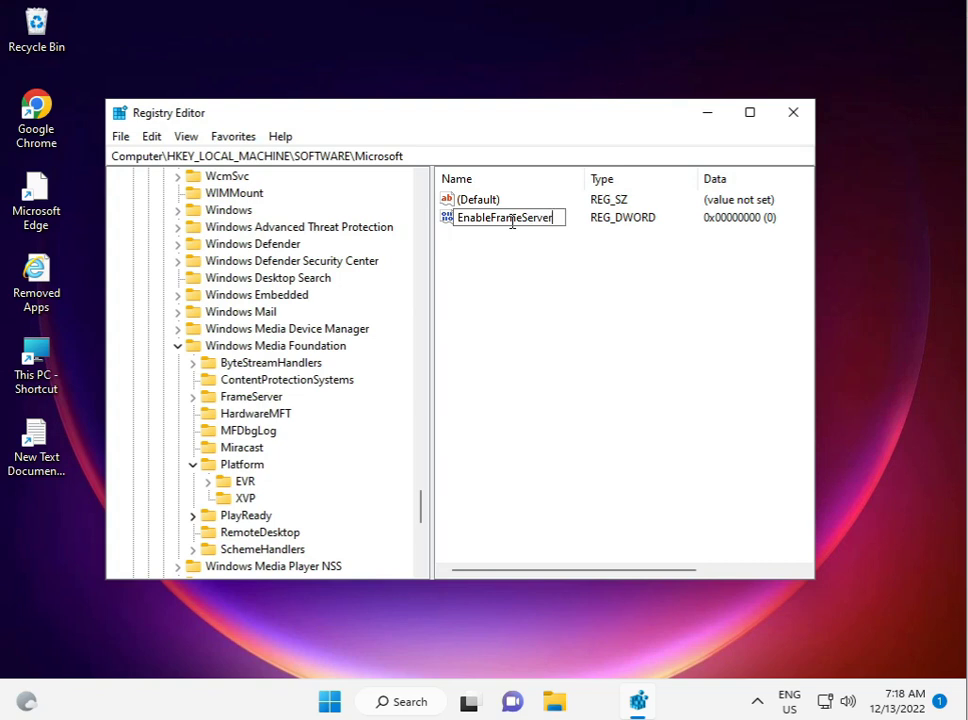
type("Mode")
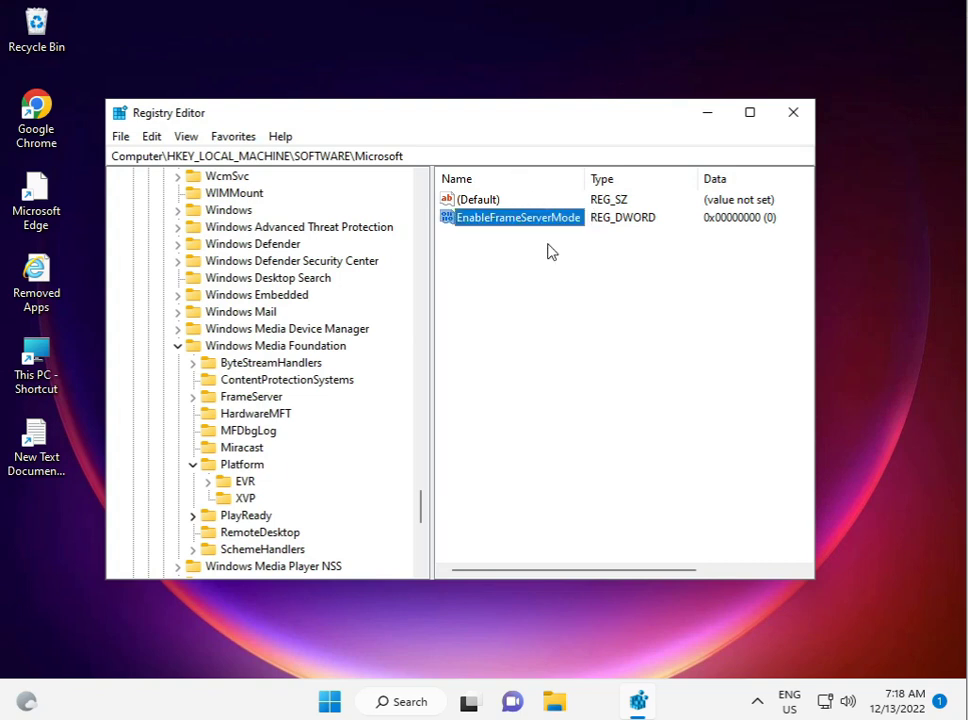
- Confirm EnableFrameServerMode's value data of 0 and close Registry Editor
double_click(518, 216)
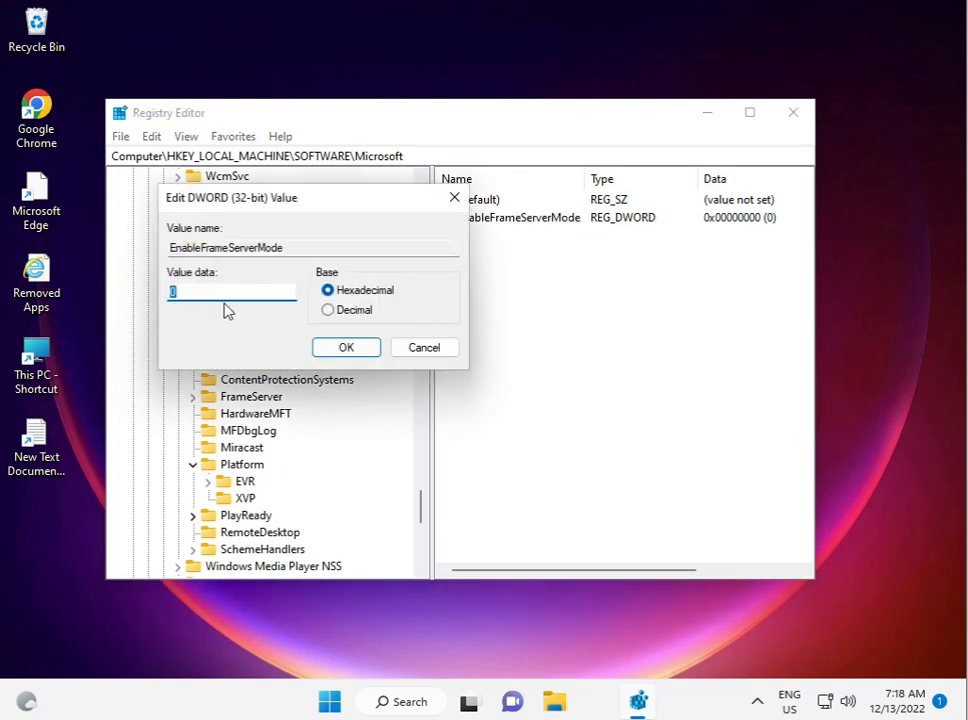
mouse_move(140, 670)
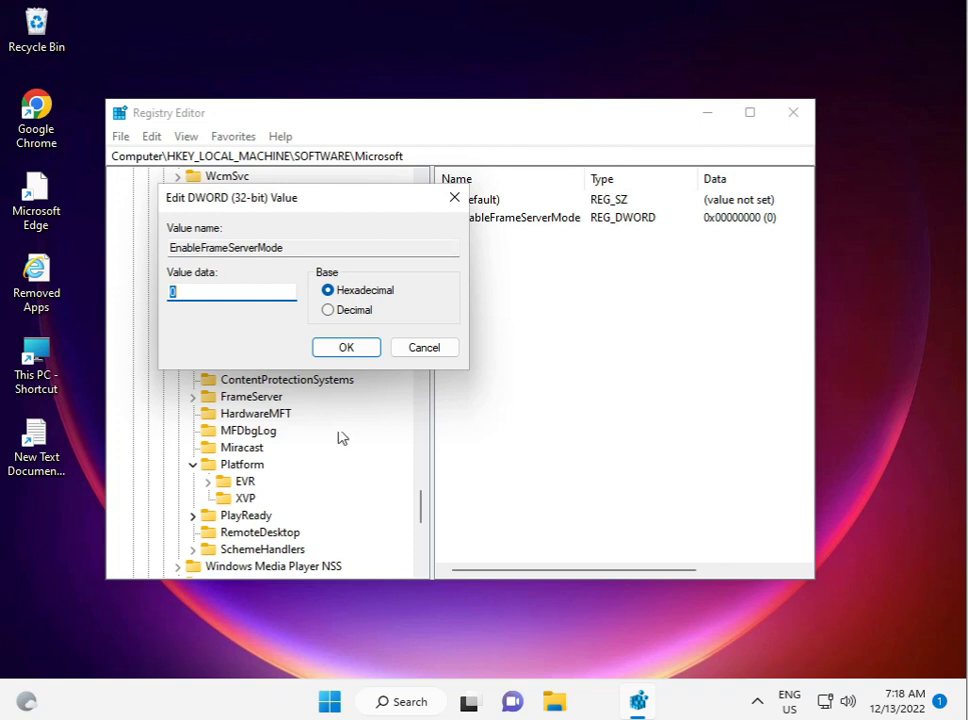
left_click(346, 348)
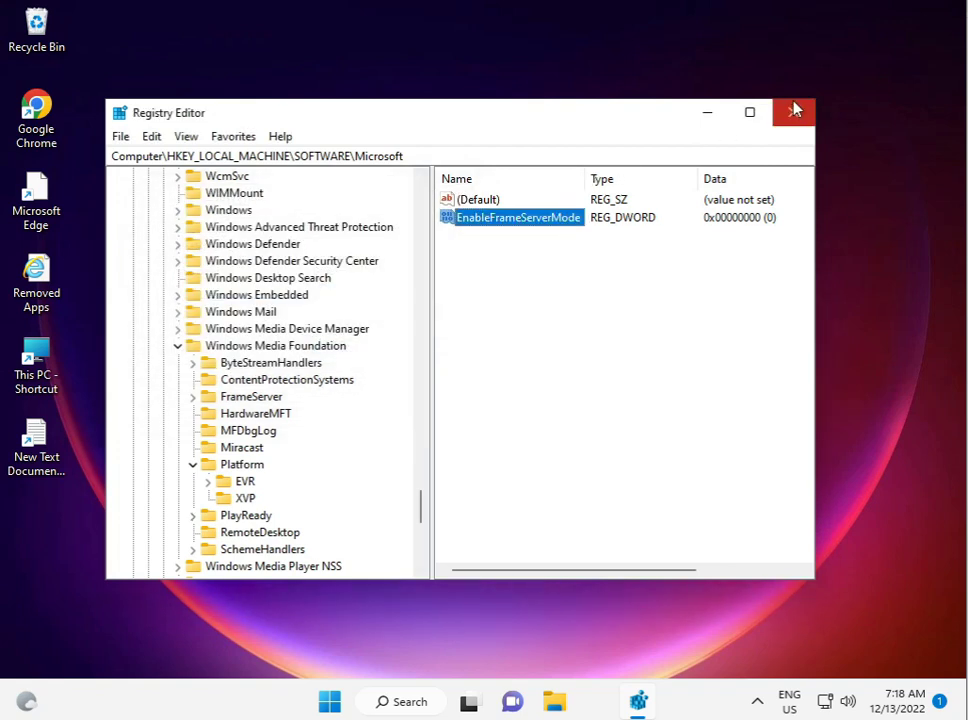
left_click(792, 112)
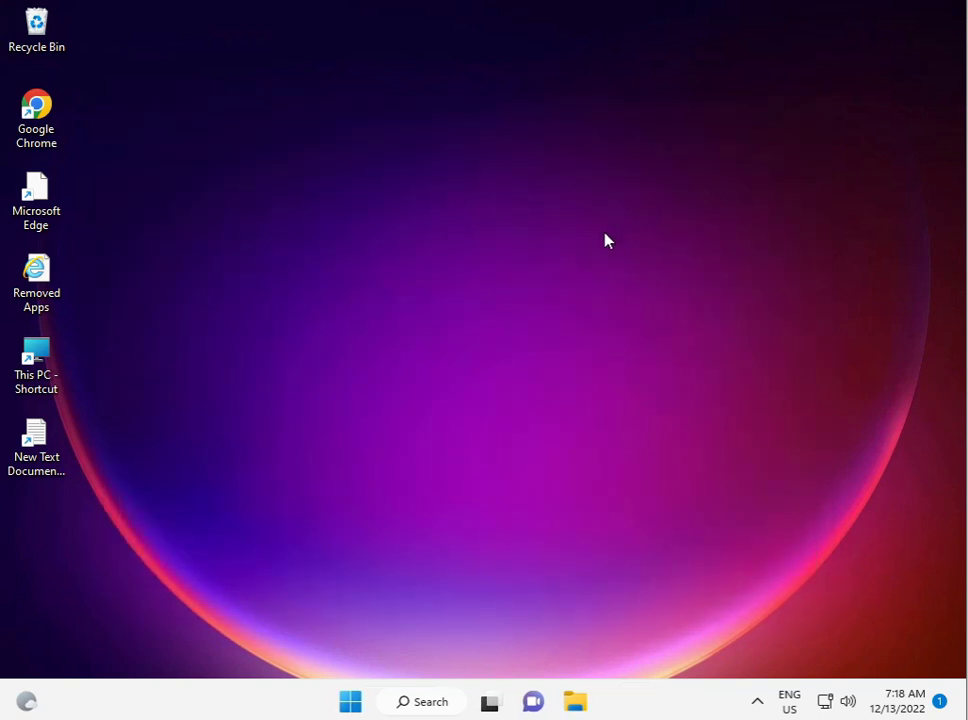
mouse_move(612, 240)
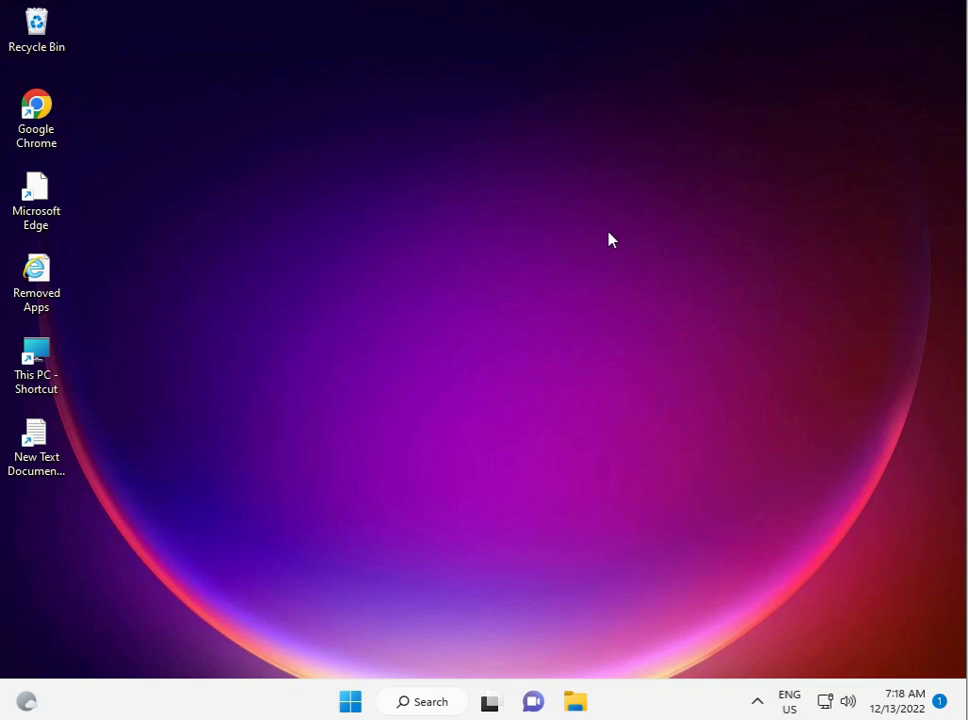